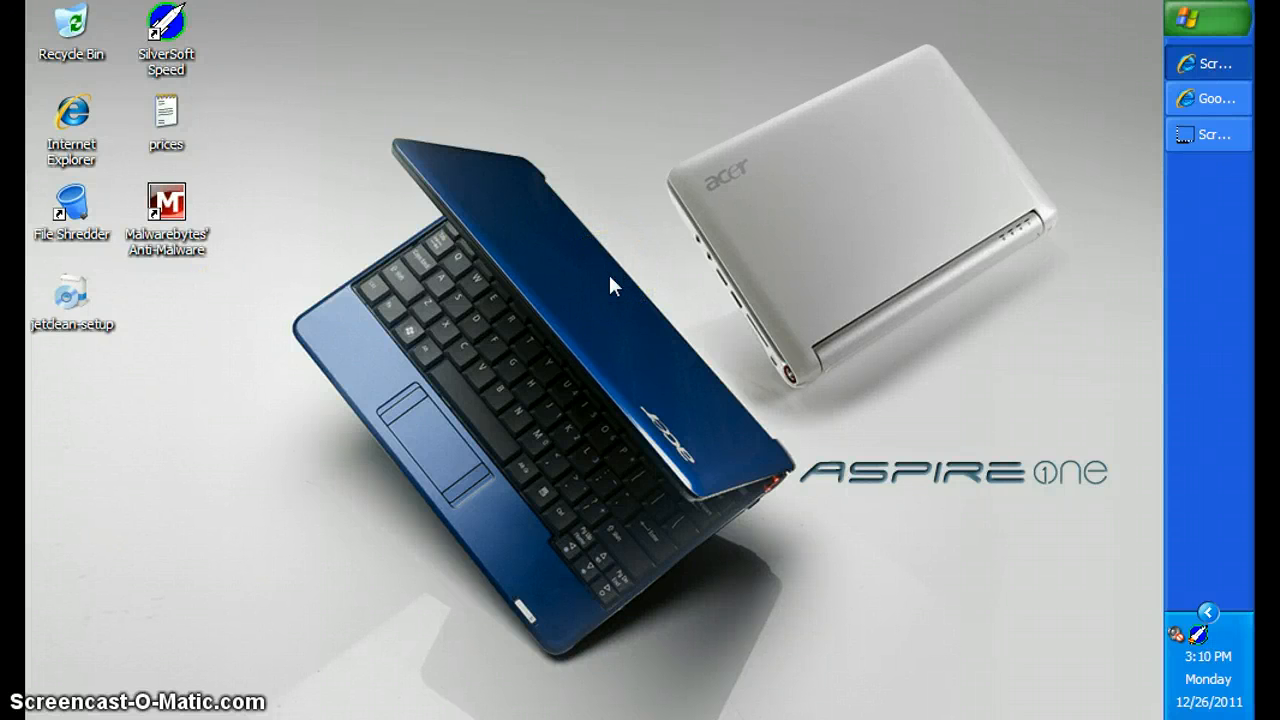
mouse_move(557, 200)
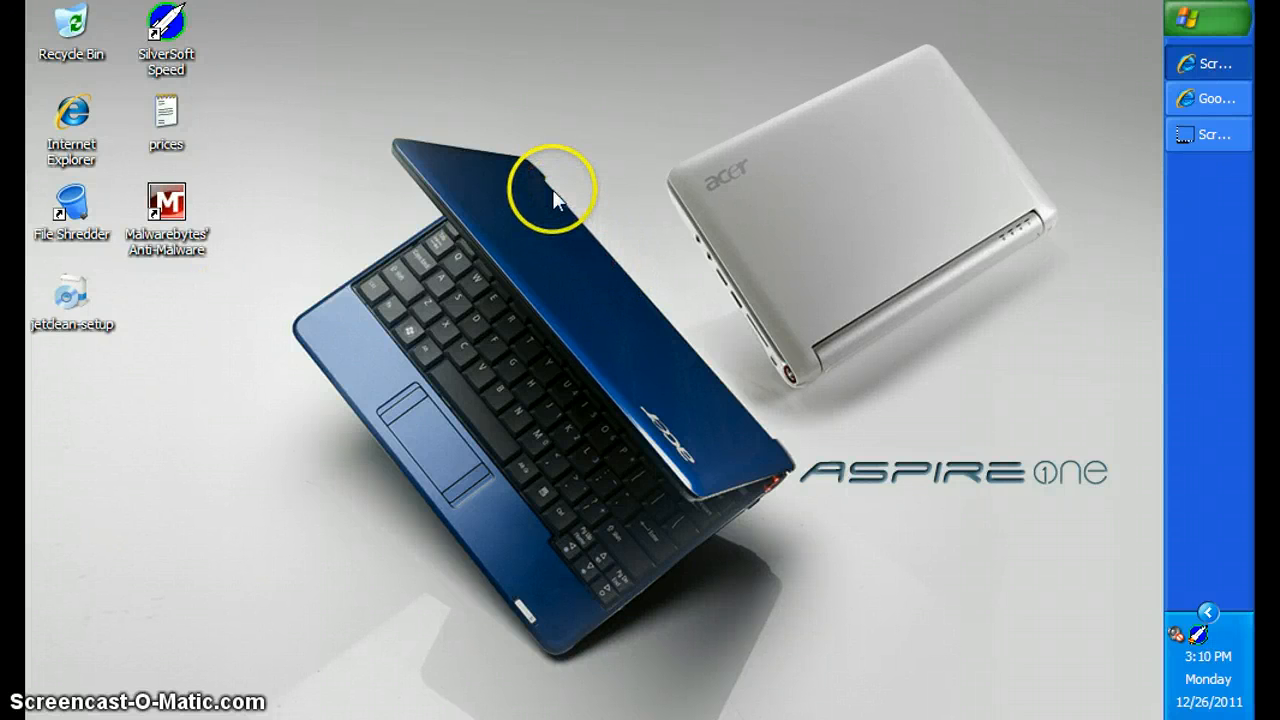
mouse_move(645, 203)
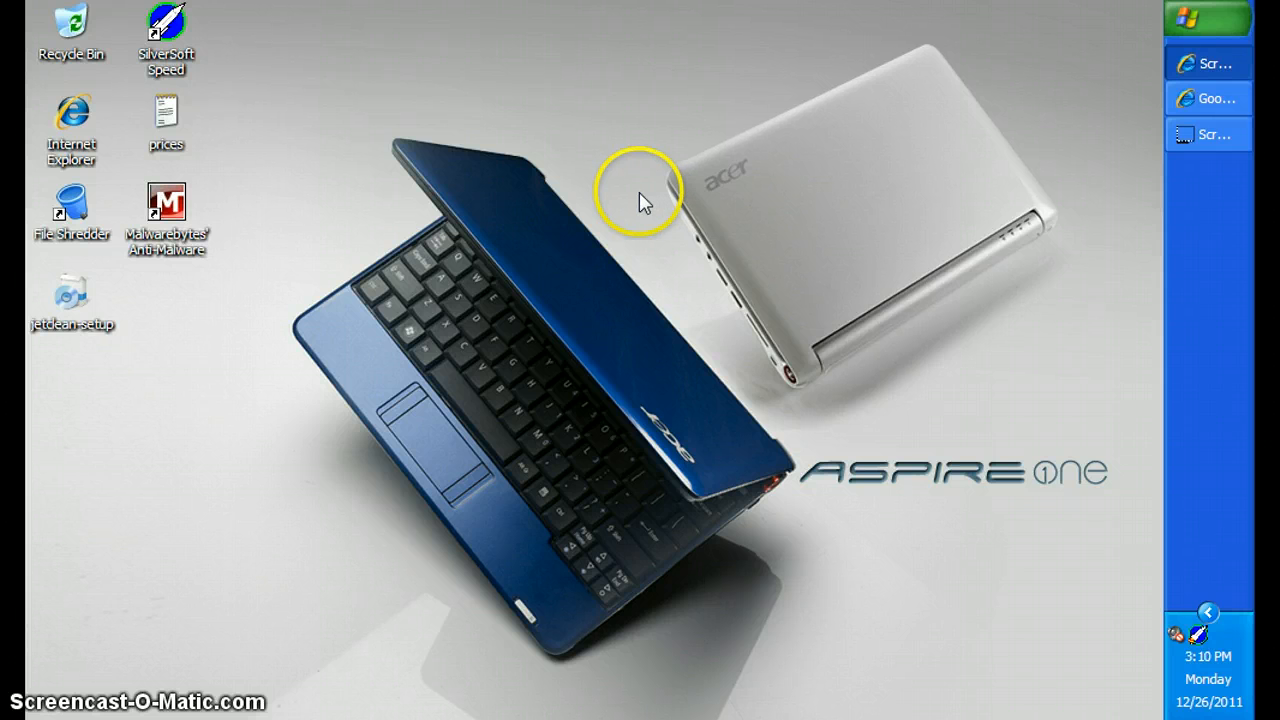
mouse_move(725, 195)
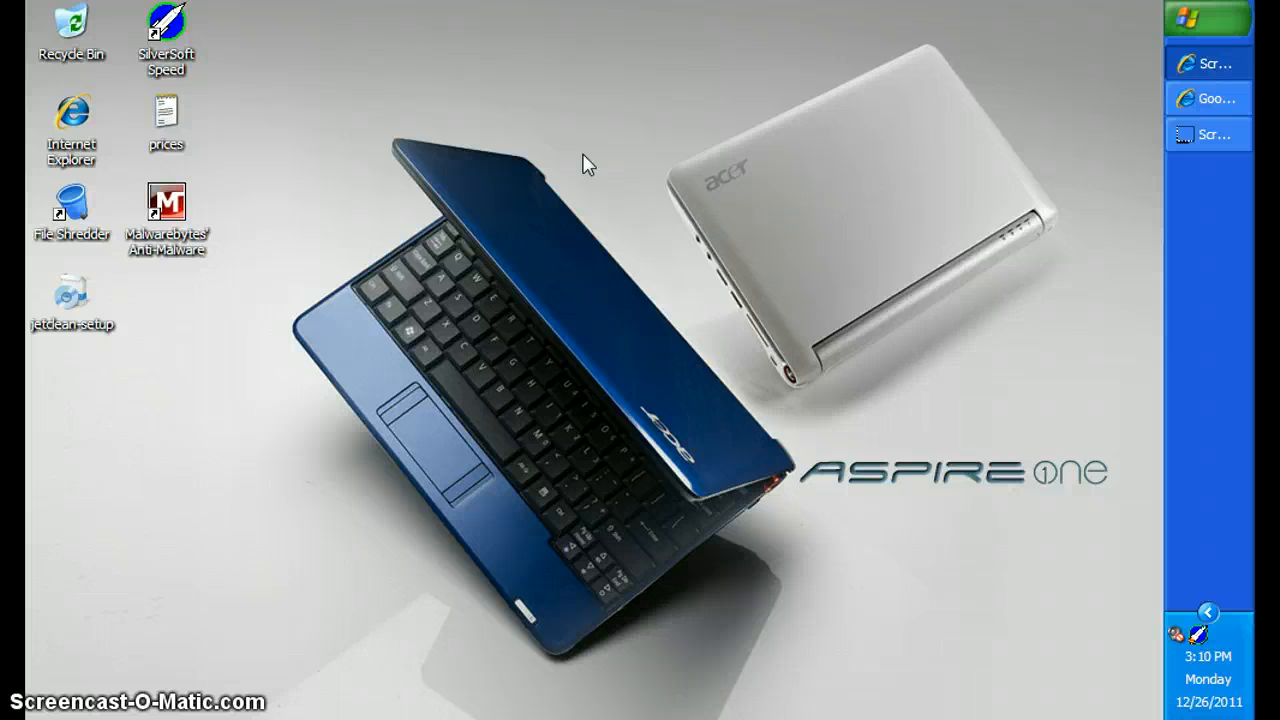
- Restore Internet Explorer, search Google for 'jetclean' and scroll through the results
click(568, 160)
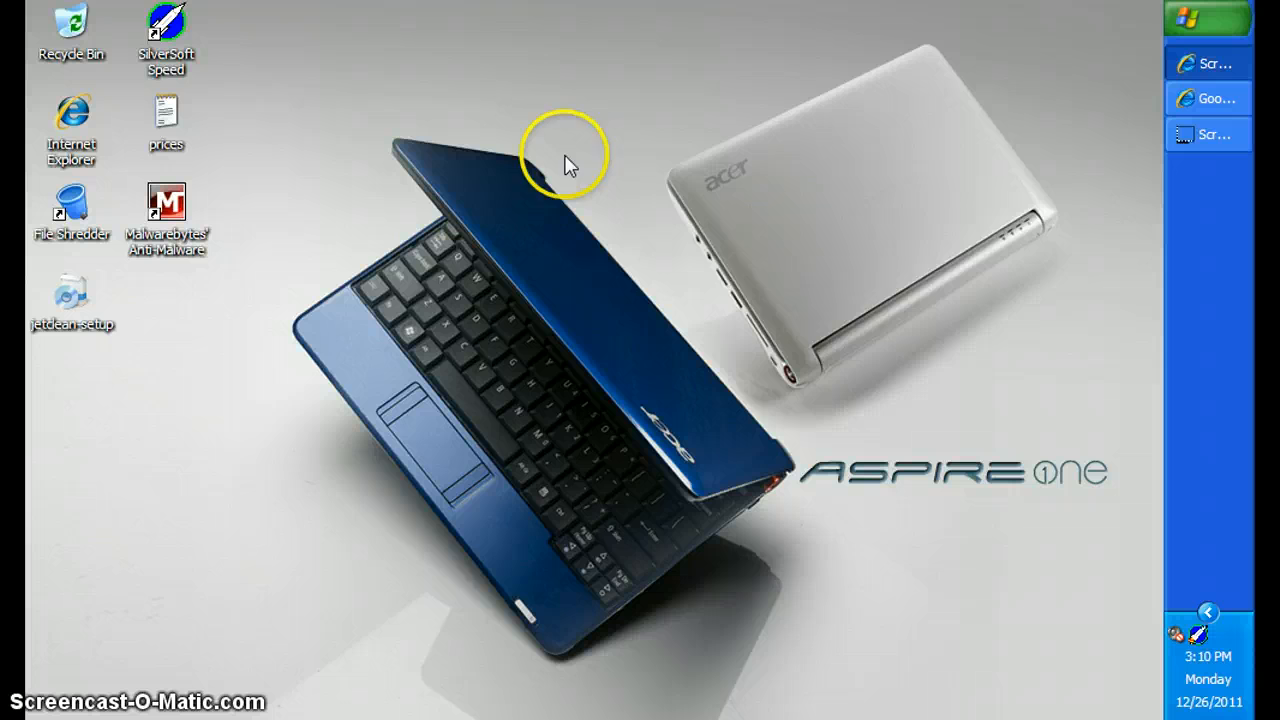
mouse_move(1110, 97)
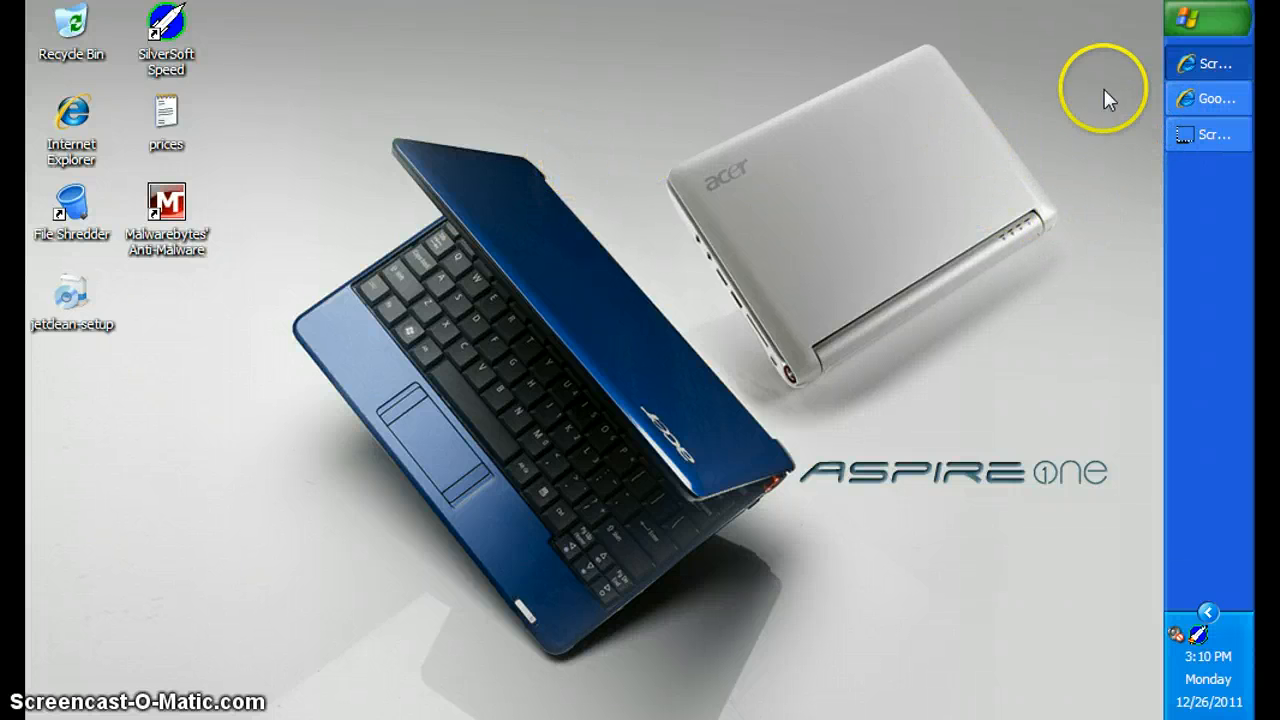
click(1208, 98)
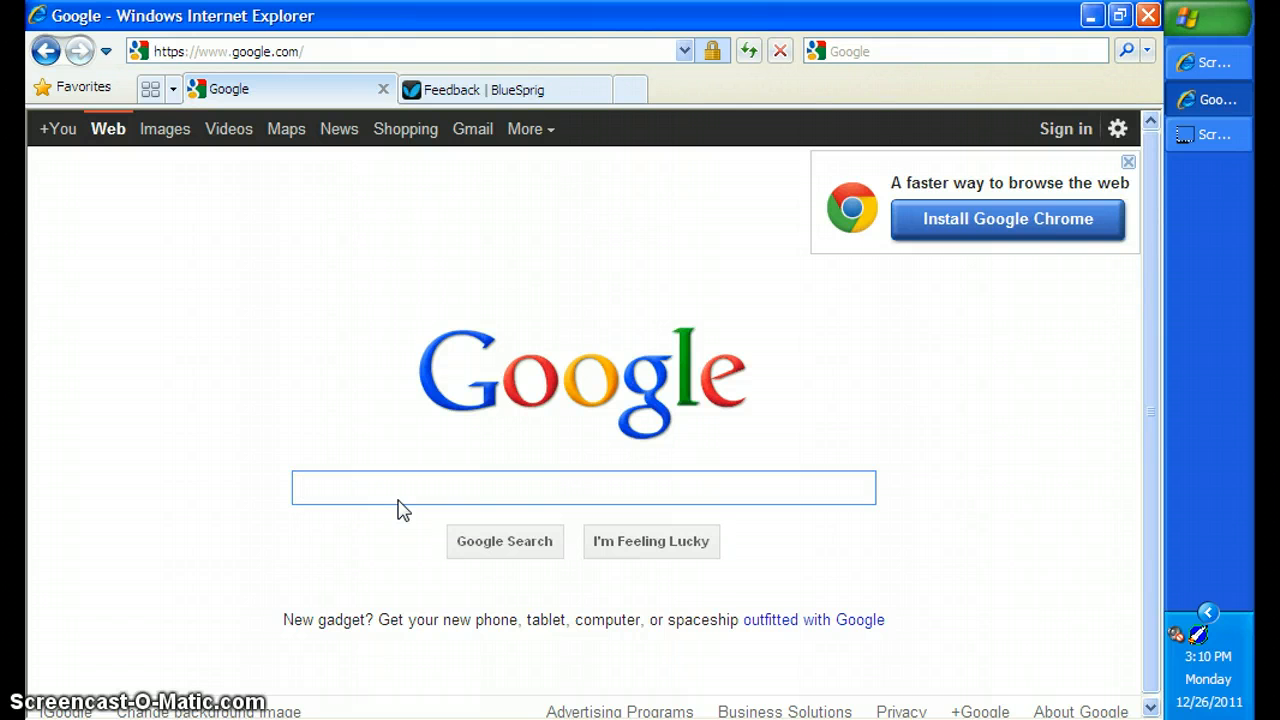
text(jetc)
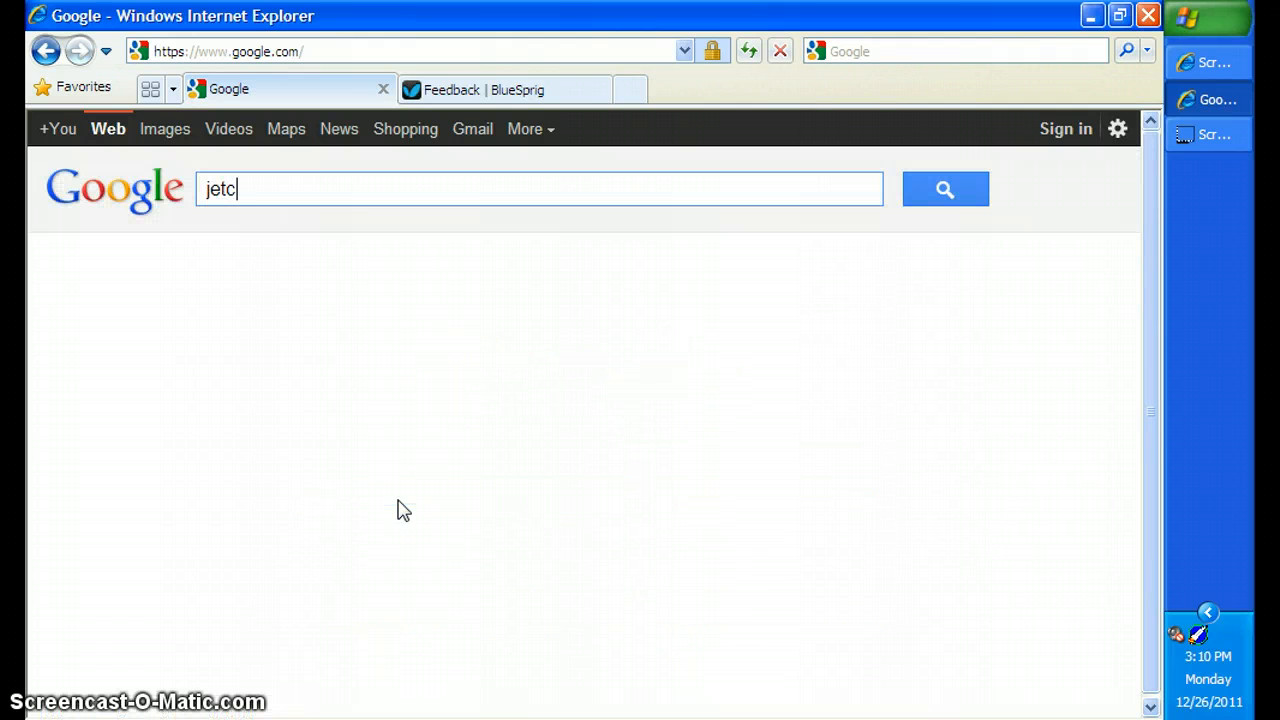
text(lean)
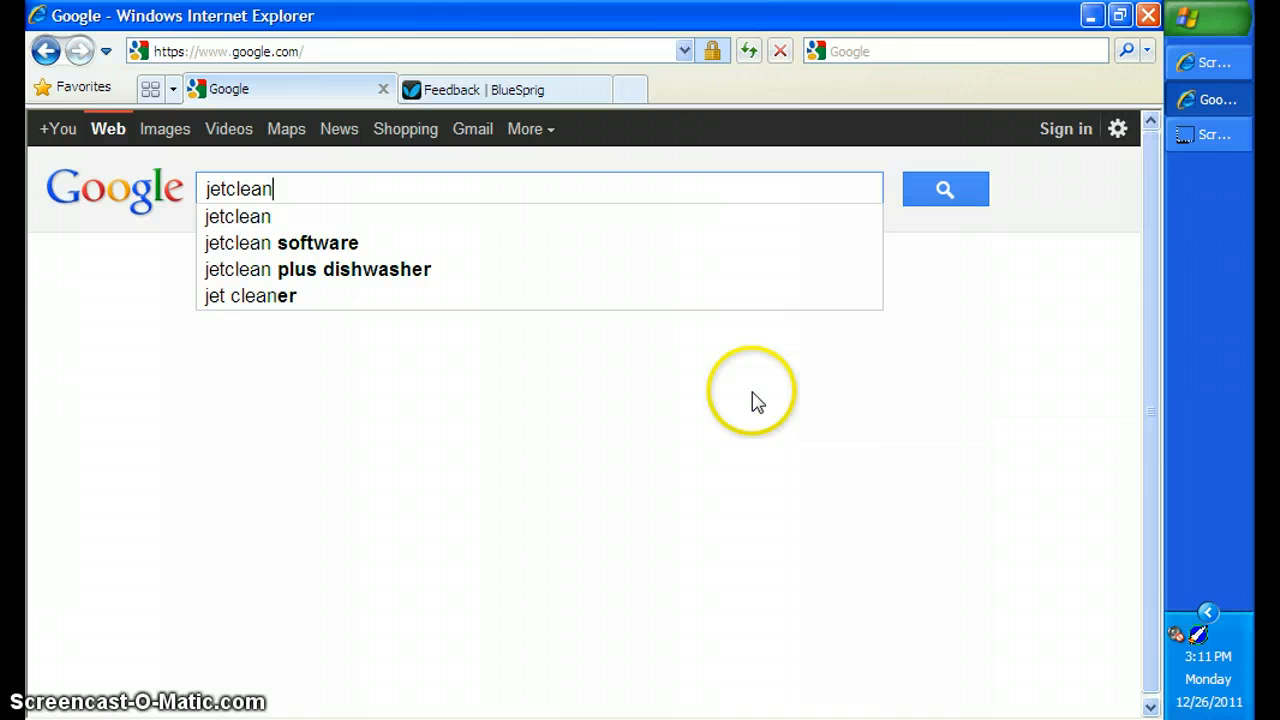
click(944, 189)
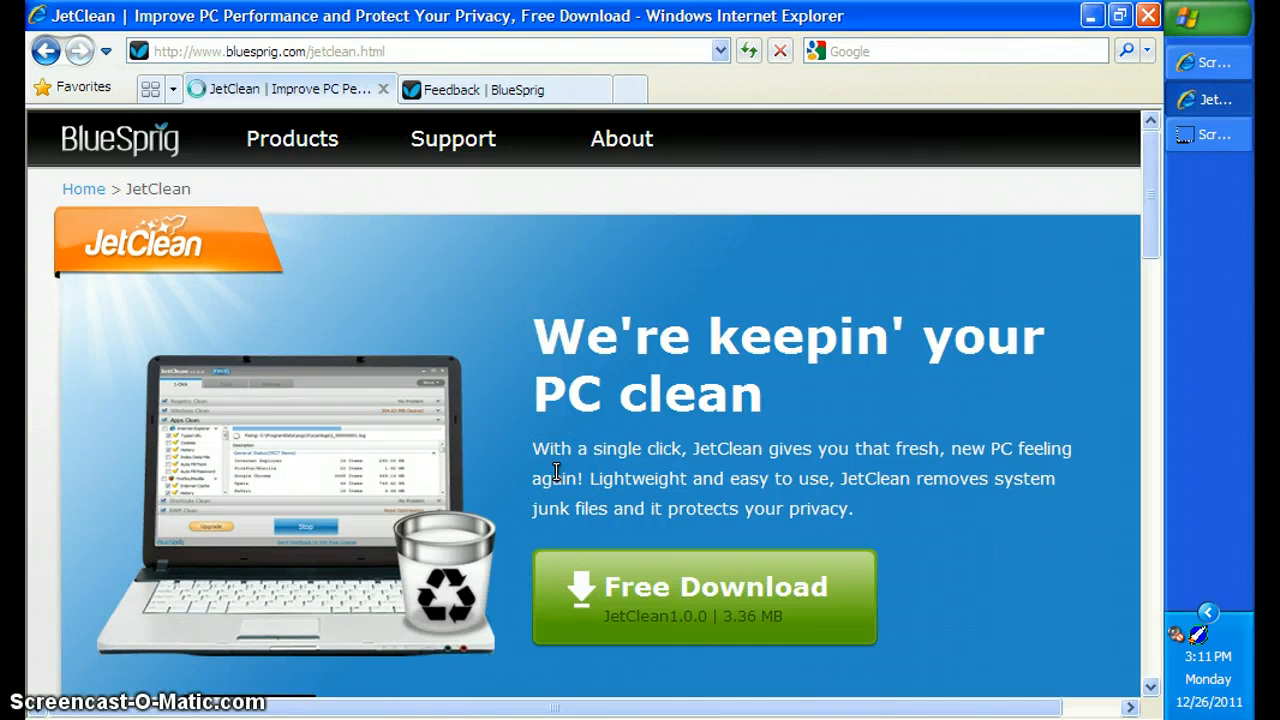
scroll(down, 3)
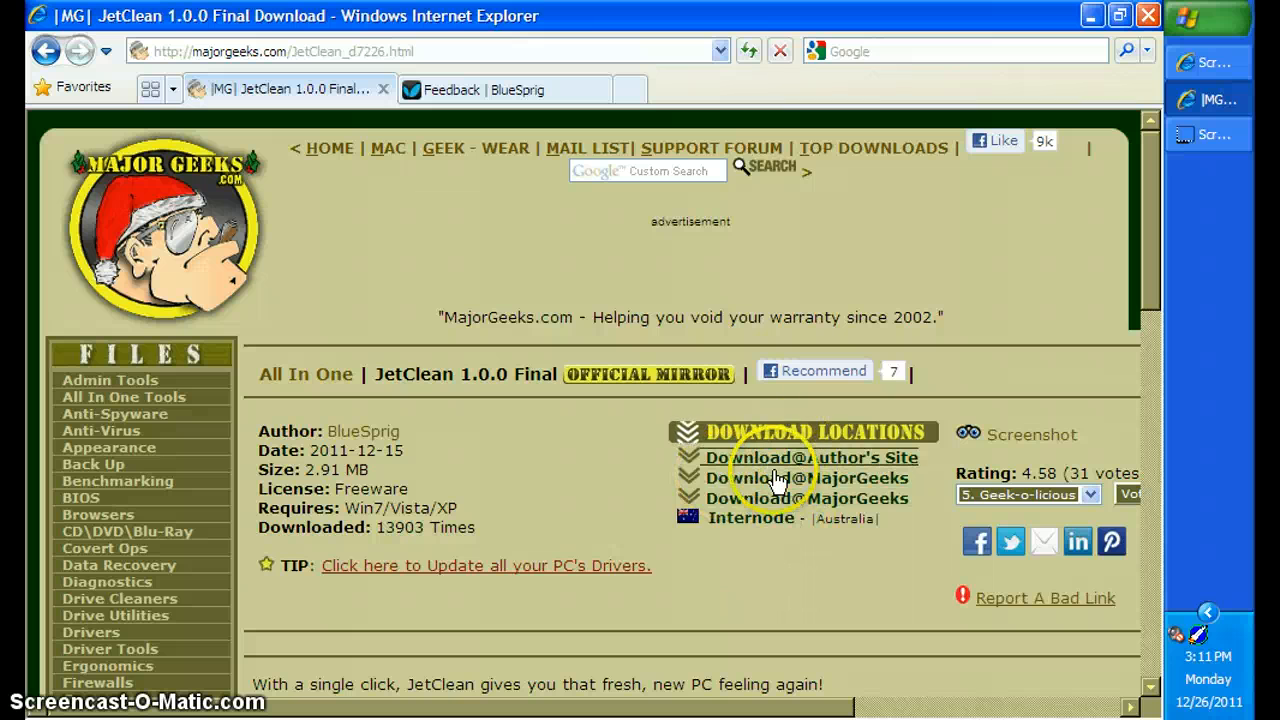
mouse_move(925, 28)
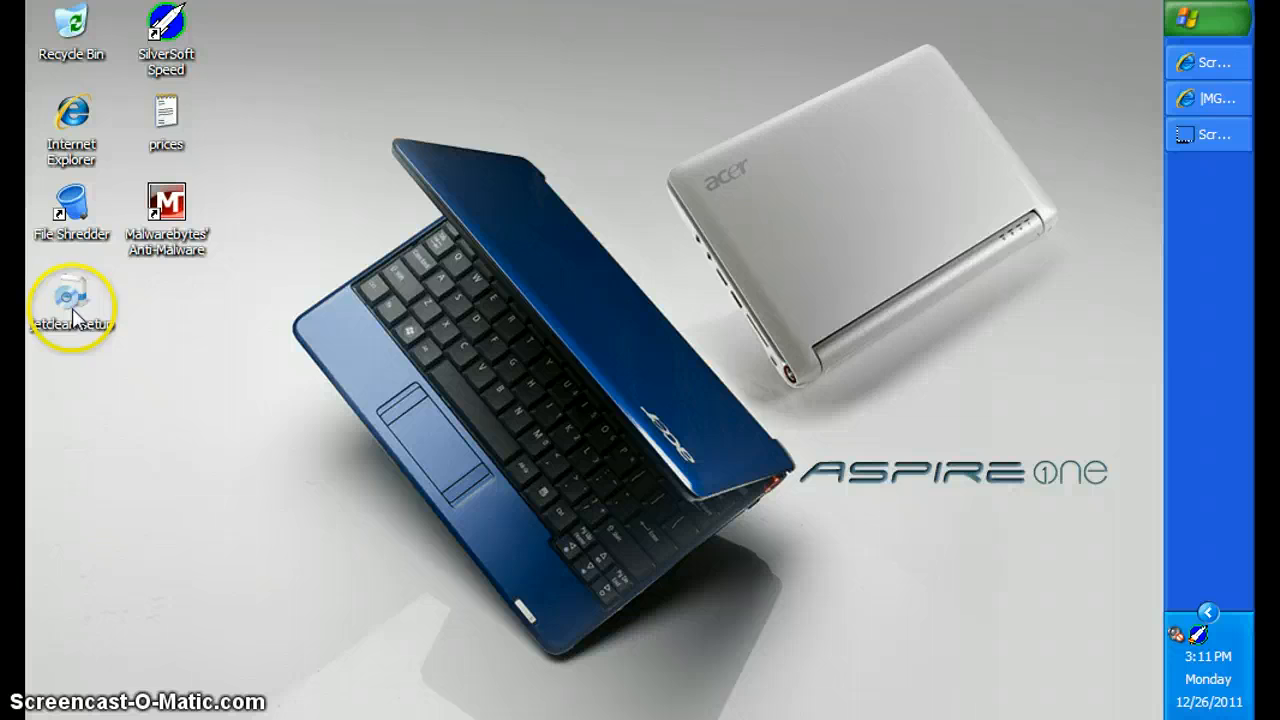
- Run the jetclean-setup desktop file, allowing it through the Open File security warning
double_click(71, 295)
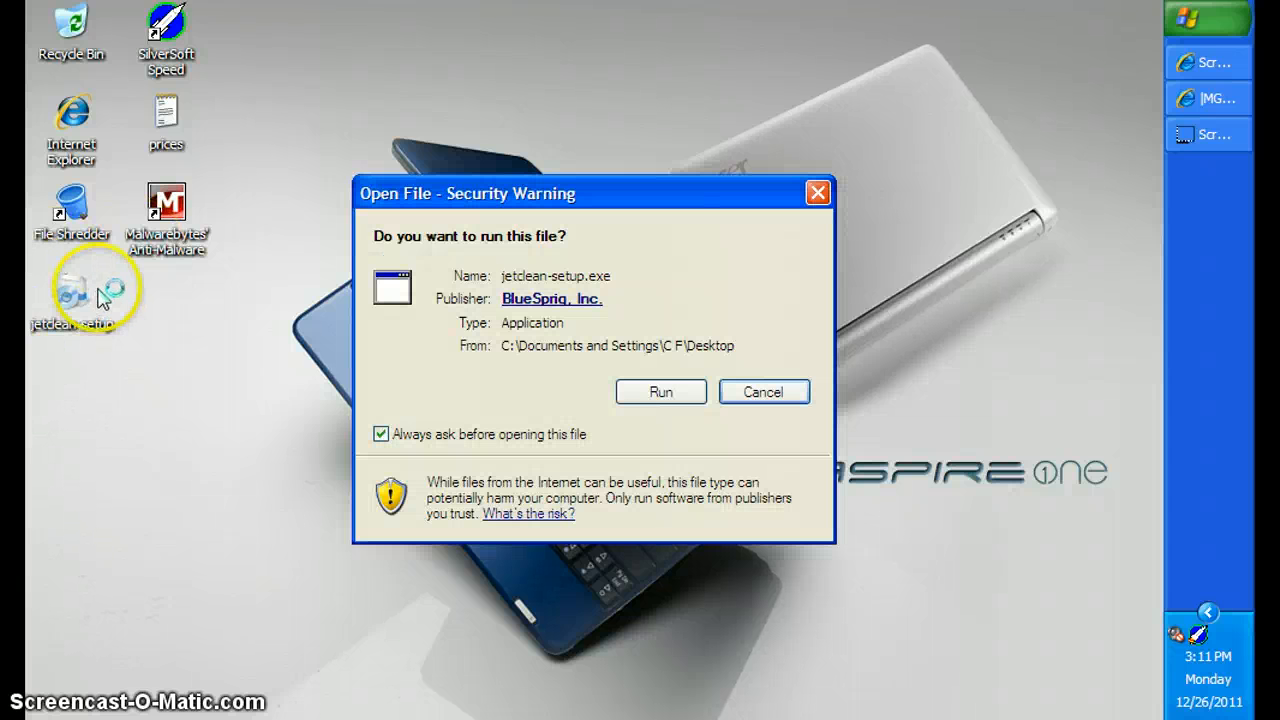
mouse_move(562, 425)
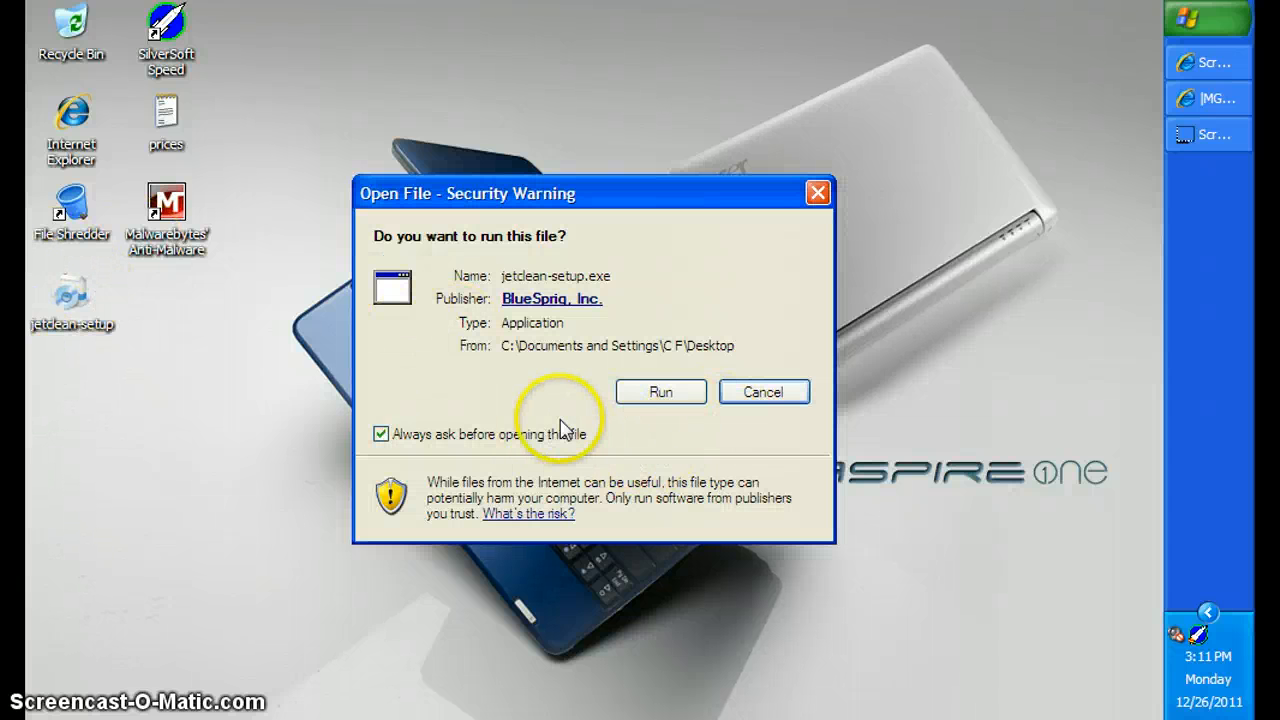
click(660, 391)
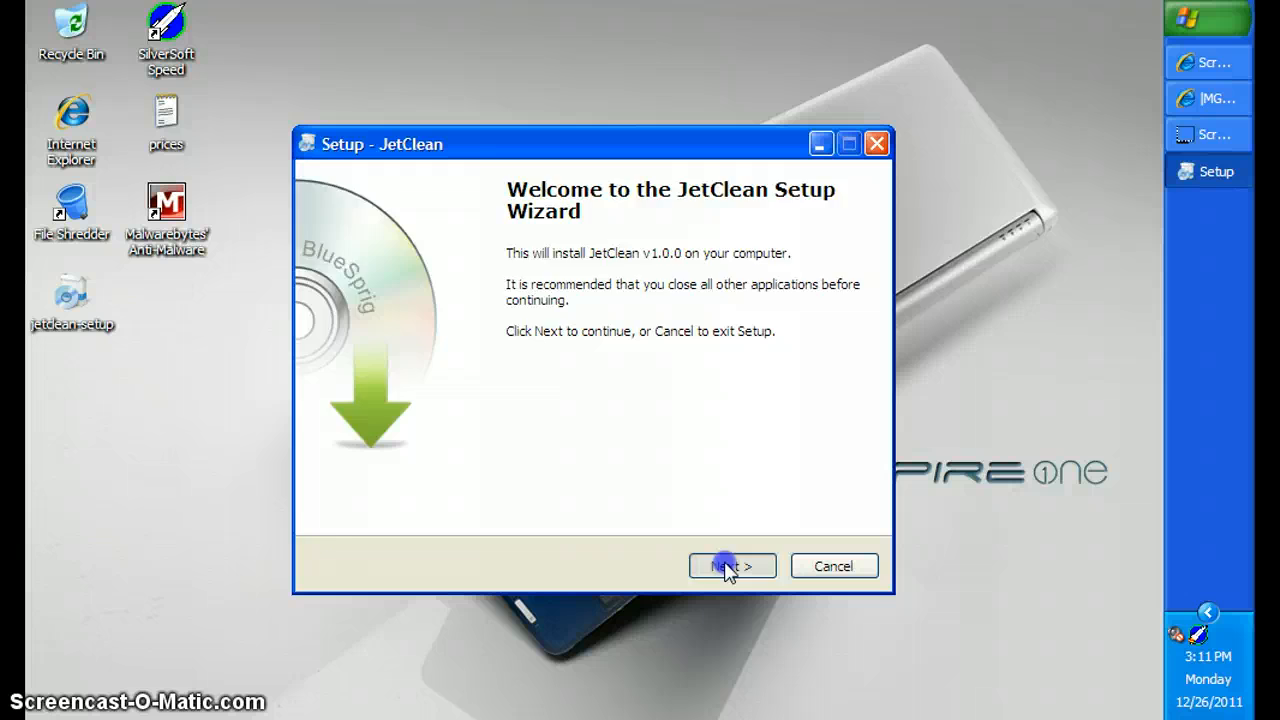
- Install JetClean into the existing BlueSprig folder with a desktop icon, finishing with Launch JetClean
click(732, 565)
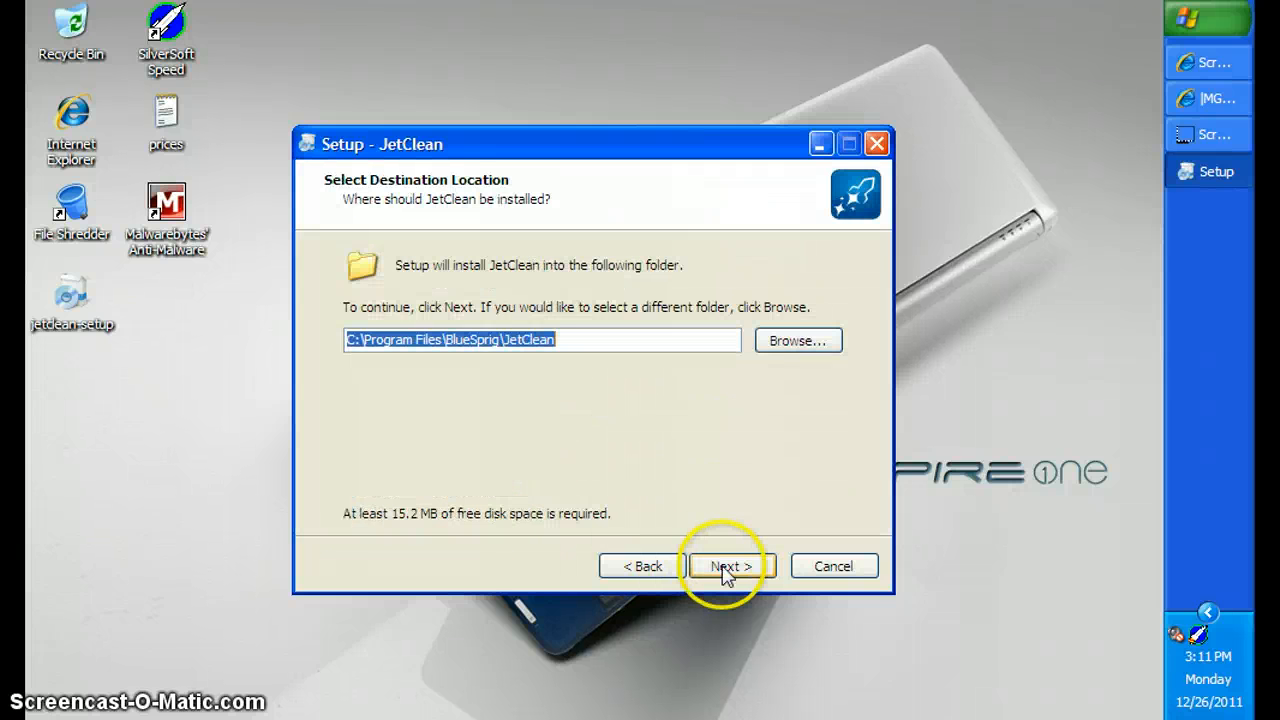
click(728, 565)
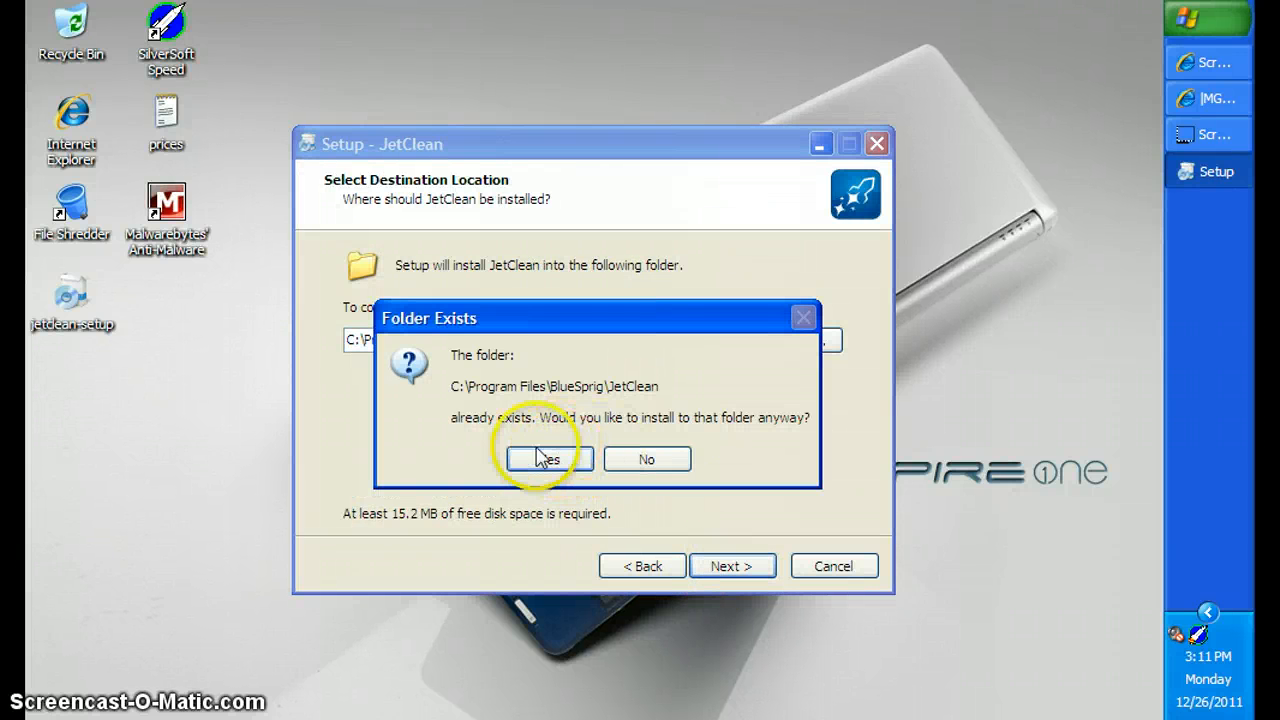
click(547, 459)
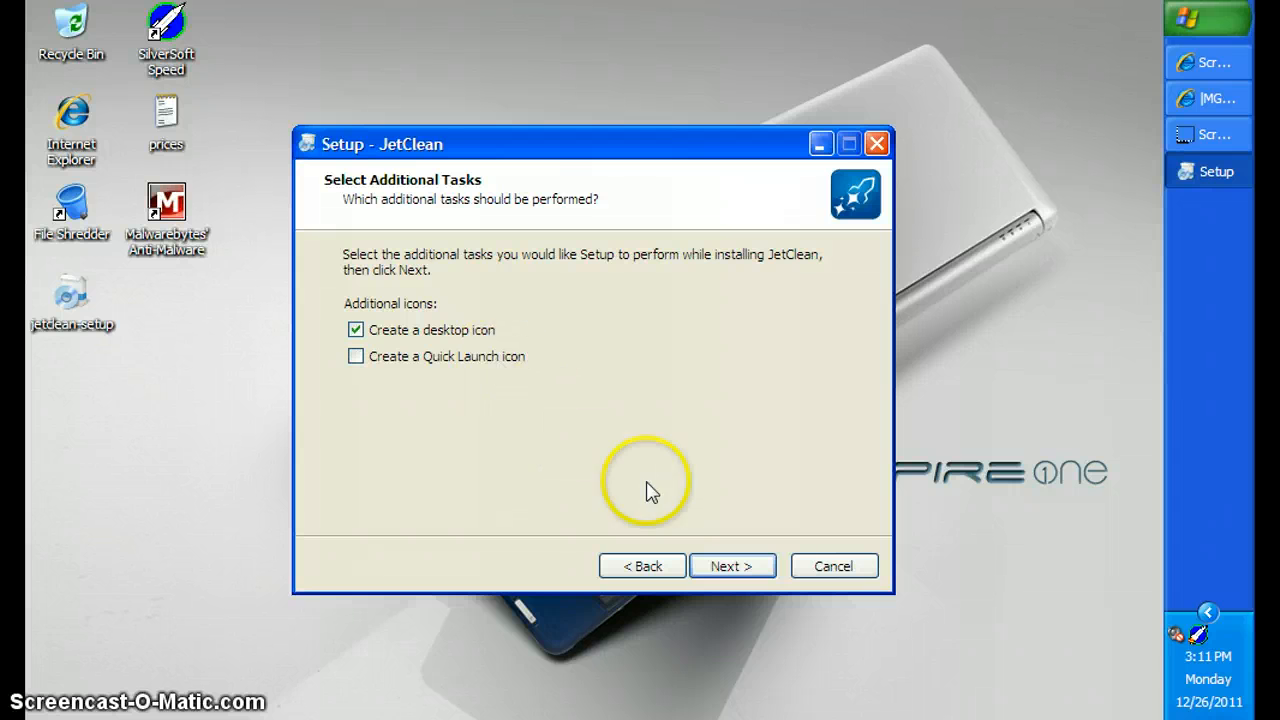
click(732, 565)
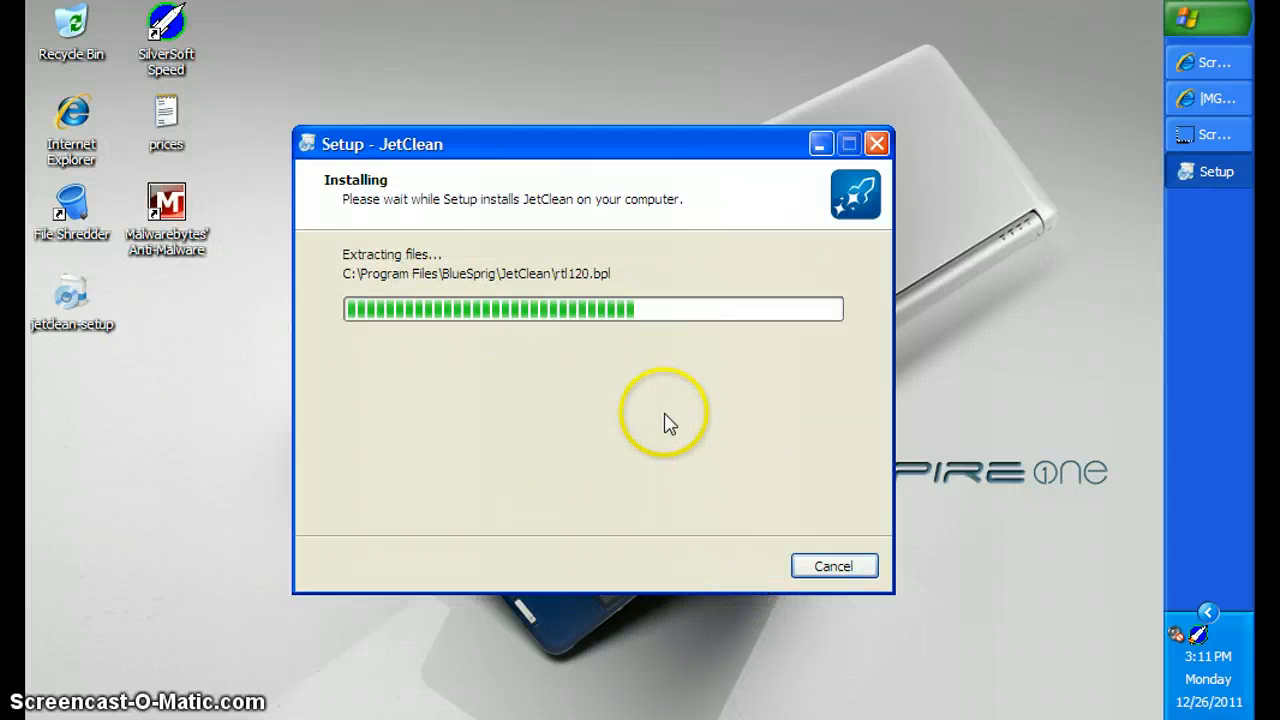
mouse_move(610, 375)
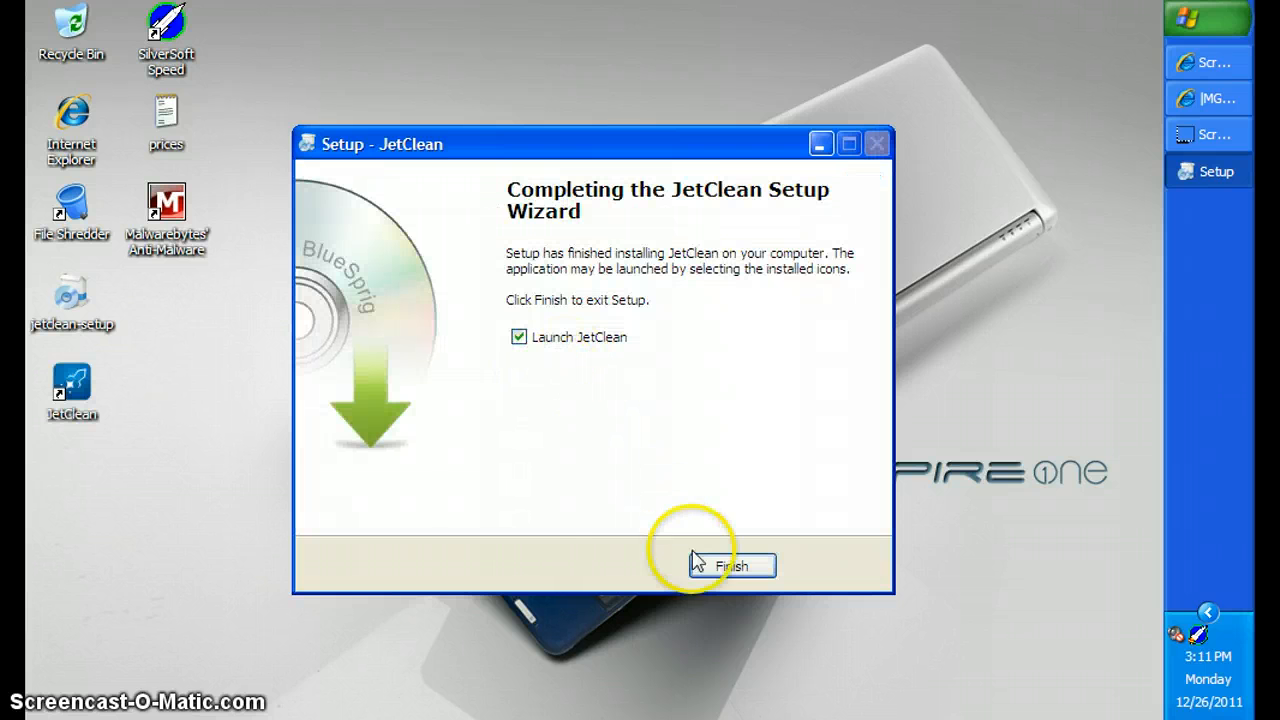
click(730, 565)
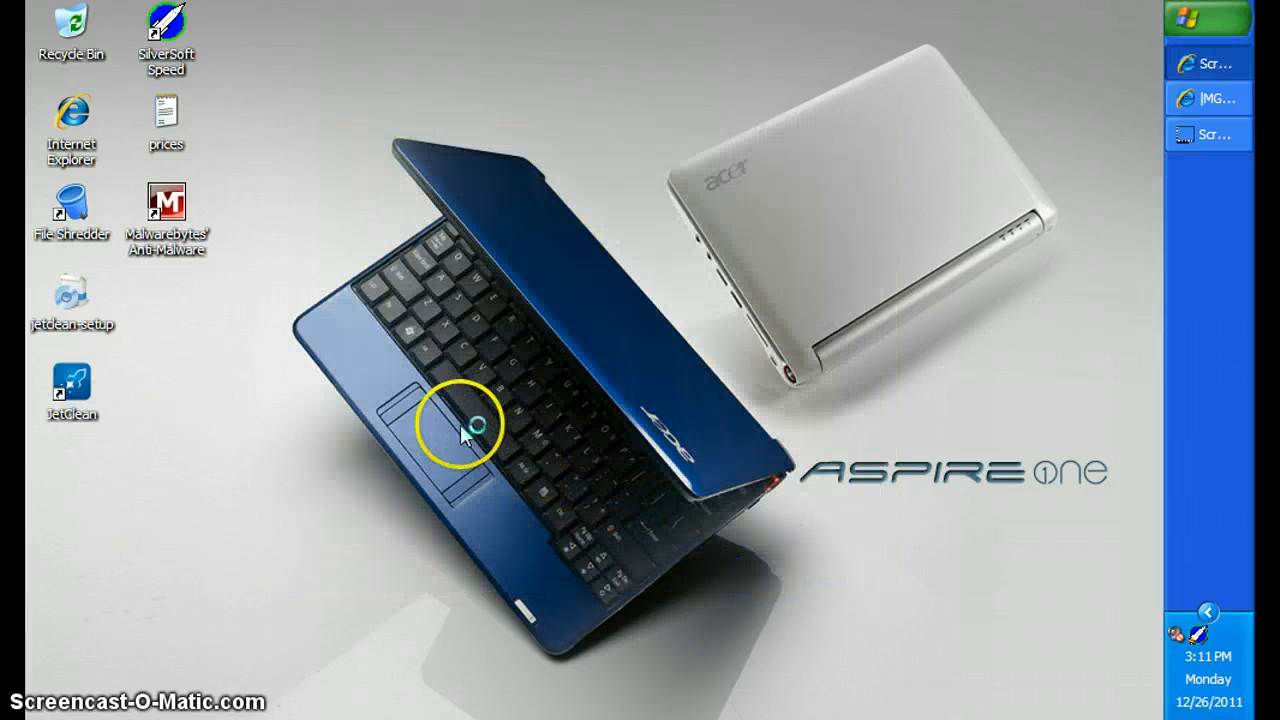
- Start JetClean from its desktop shortcut, opening the 1-Click cleaning categories
double_click(71, 390)
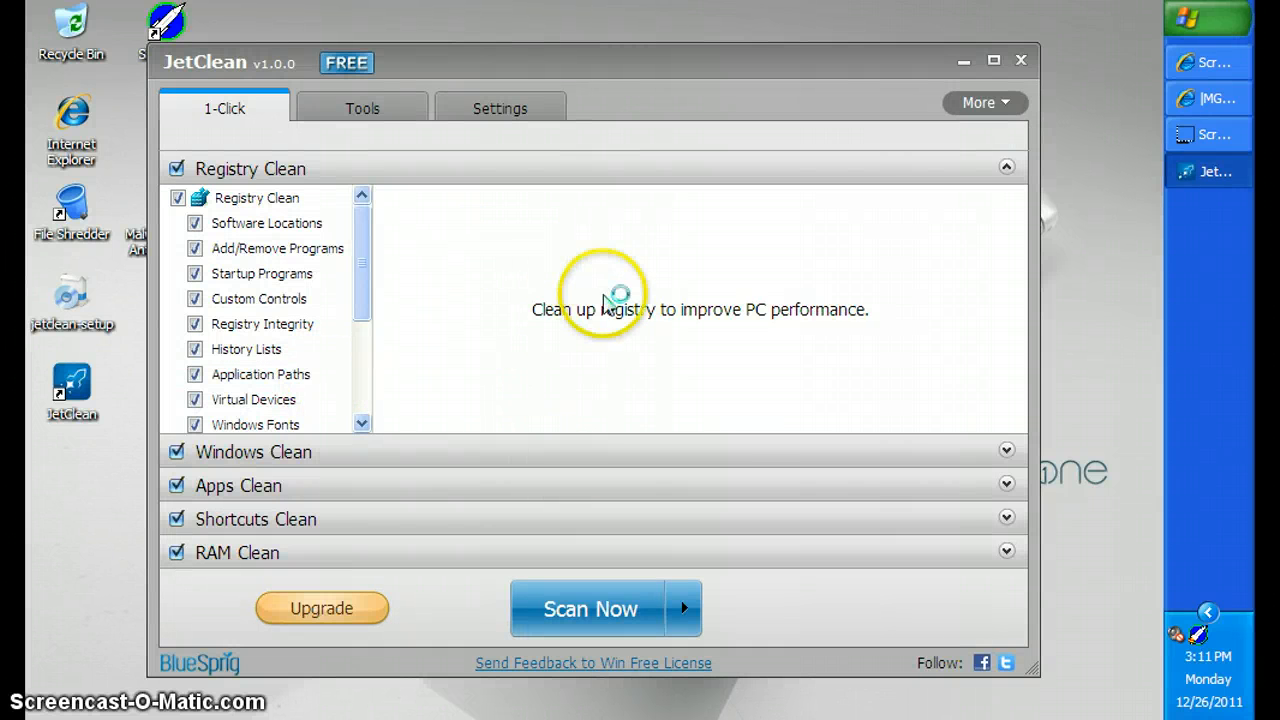
mouse_move(865, 360)
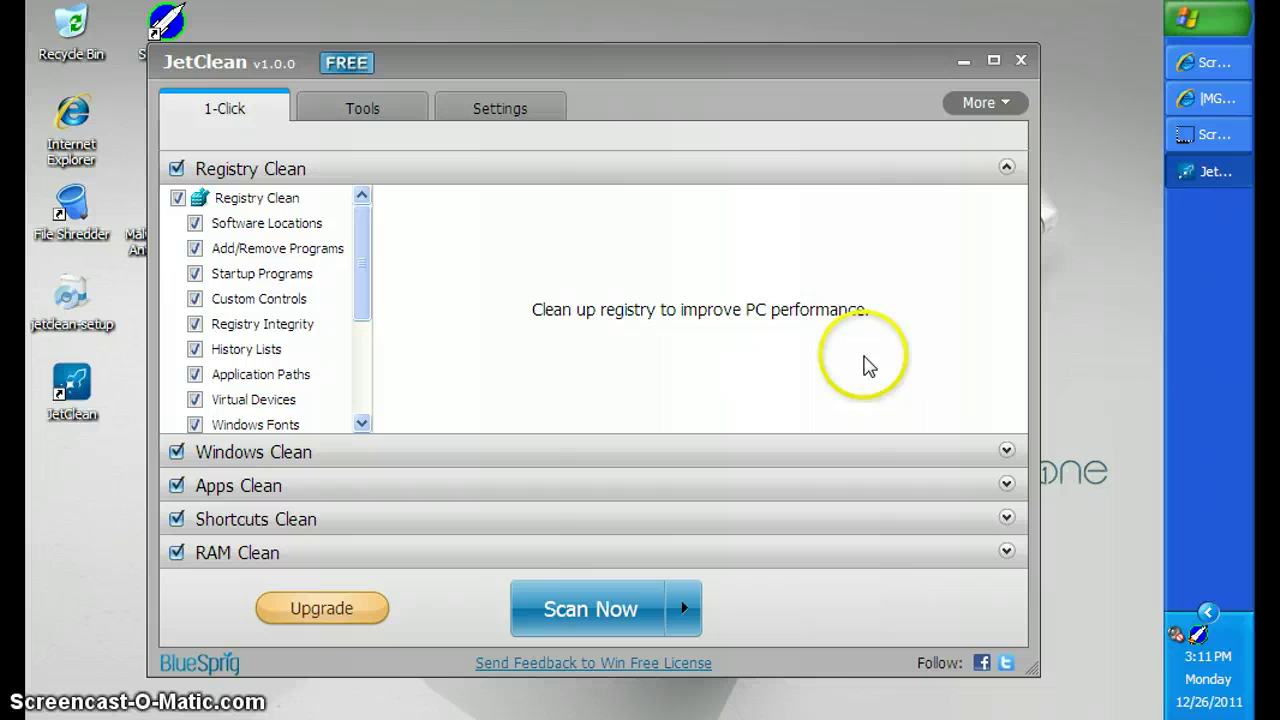
mouse_move(590, 303)
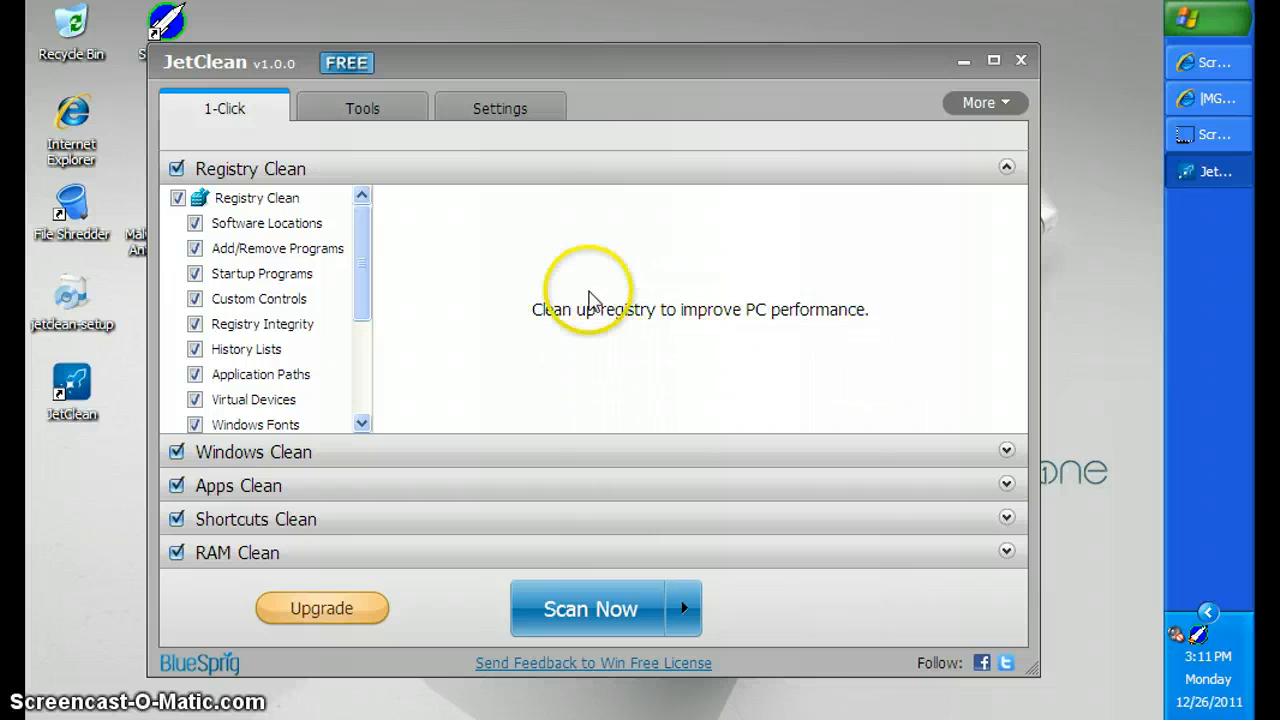
mouse_move(570, 345)
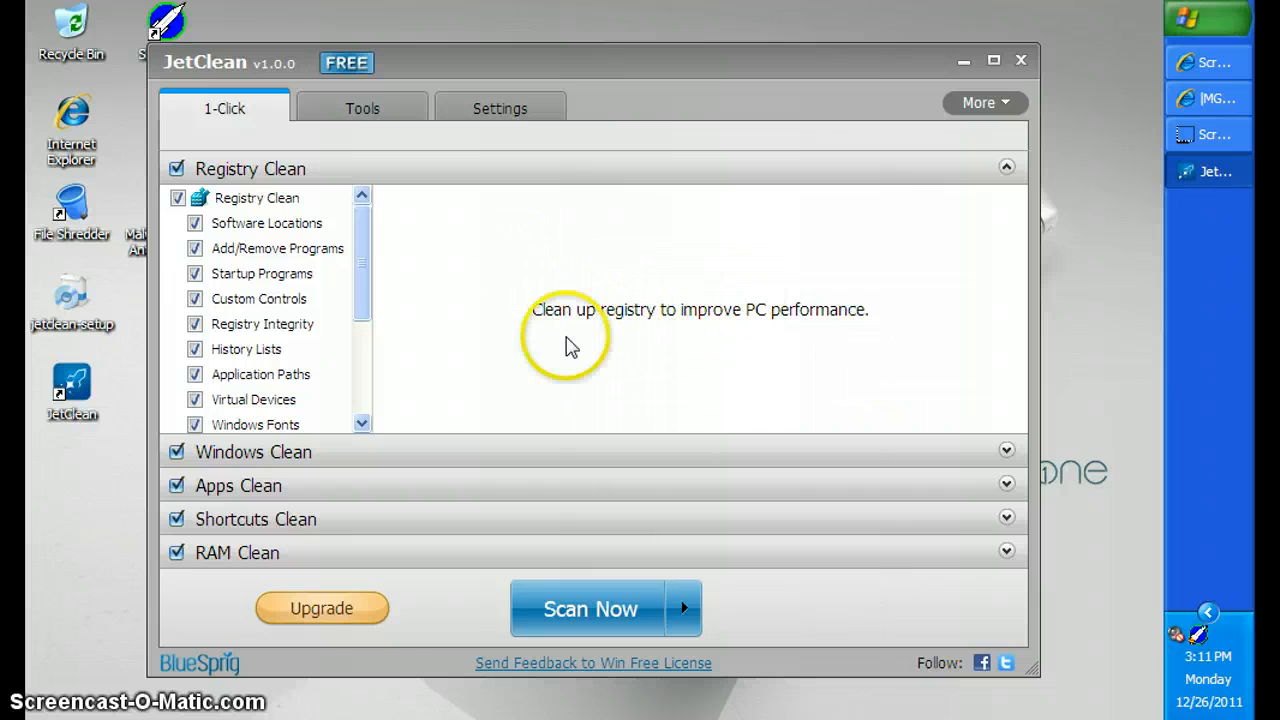
mouse_move(347, 63)
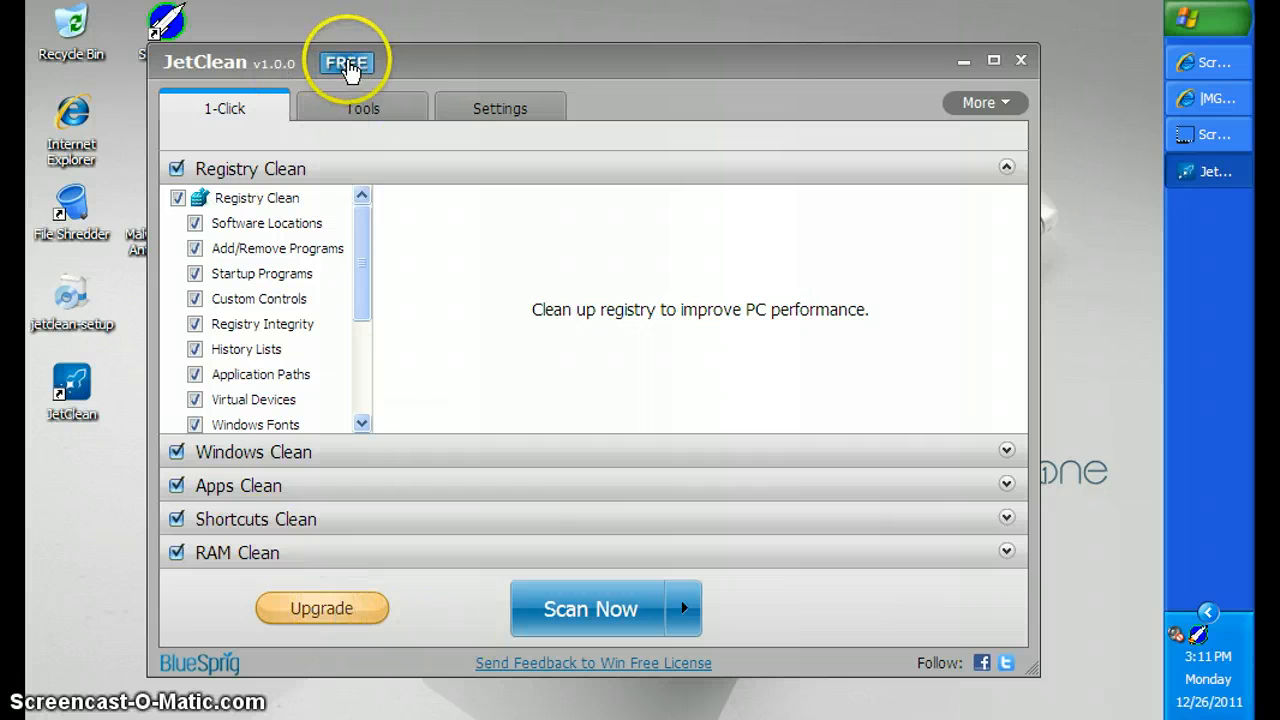
mouse_move(847, 370)
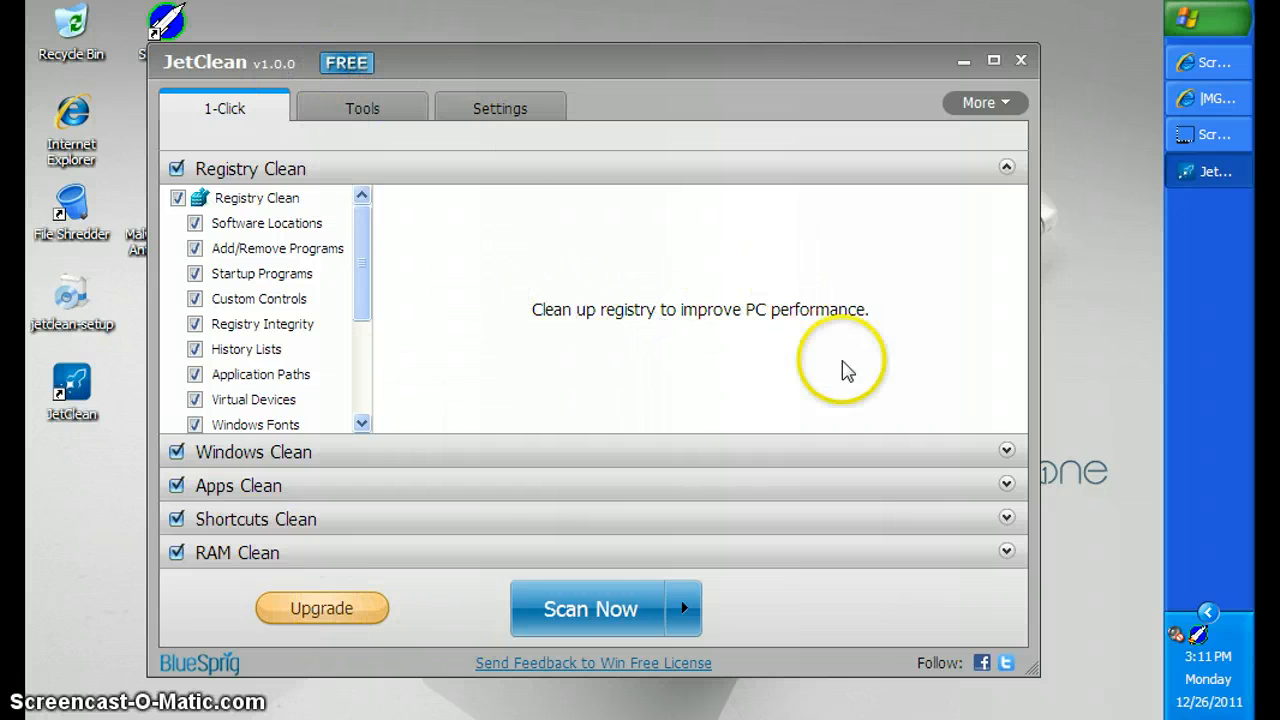
mouse_move(617, 663)
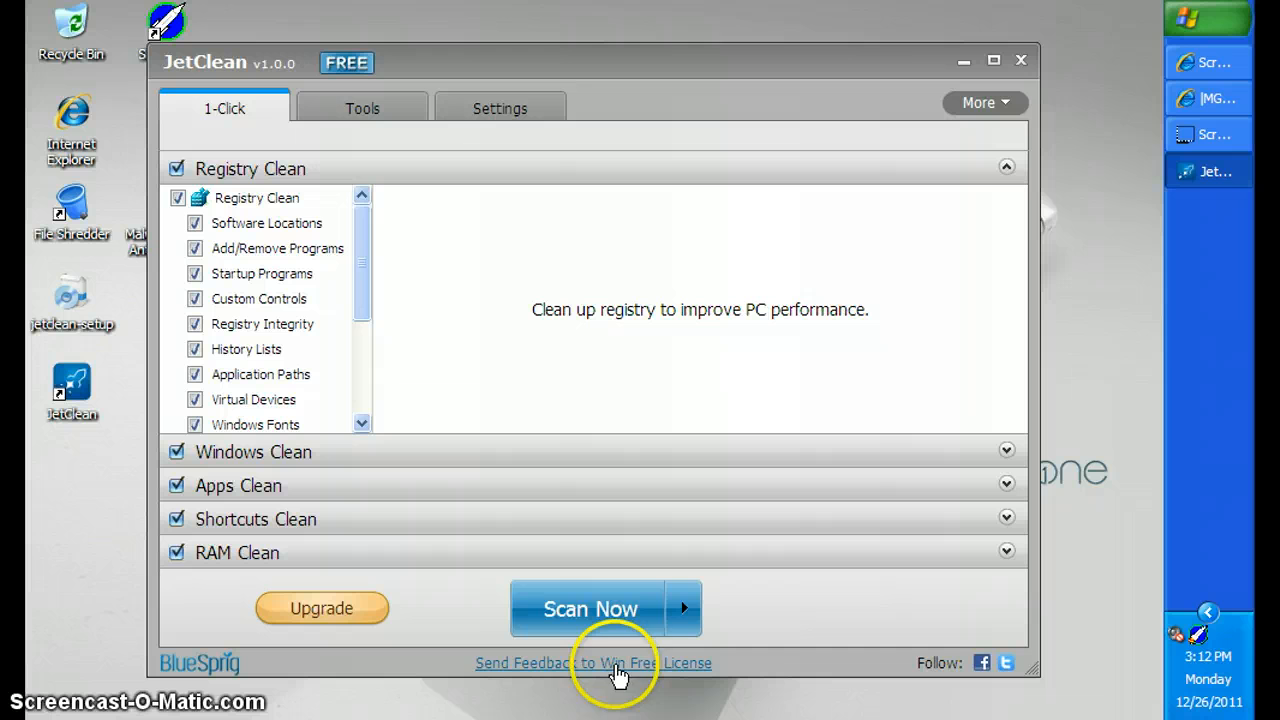
mouse_move(465, 672)
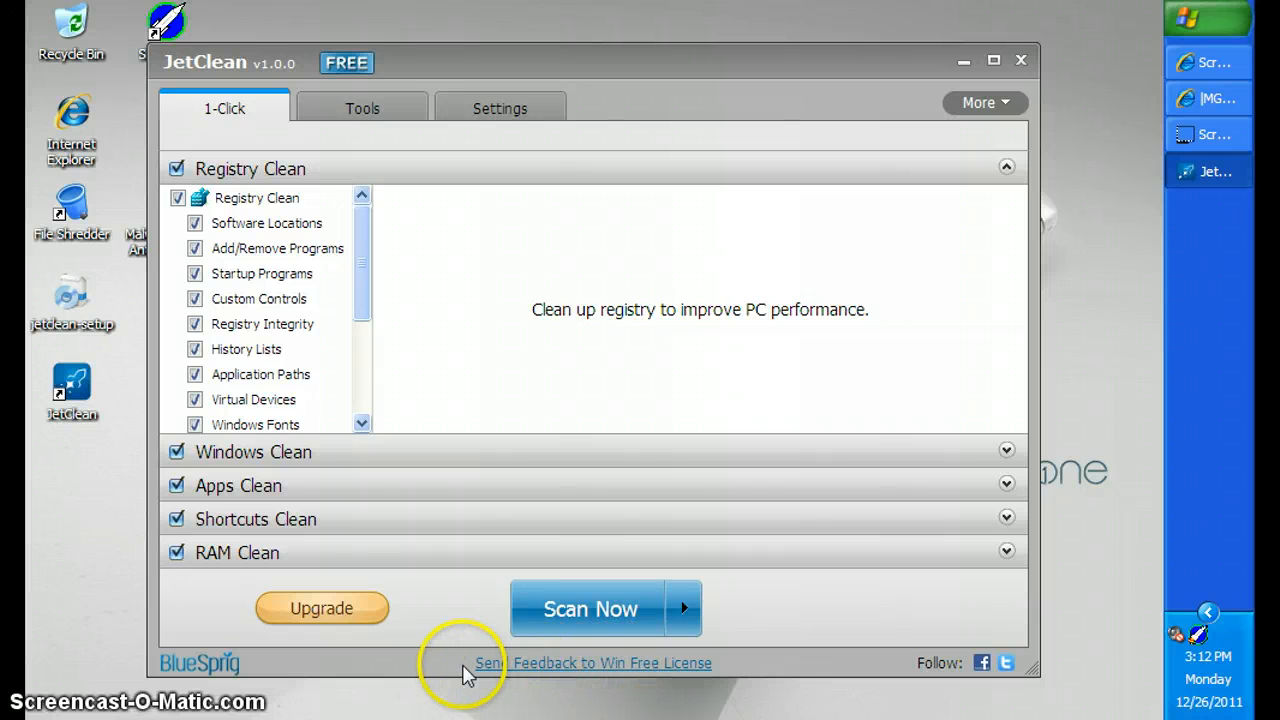
mouse_move(558, 548)
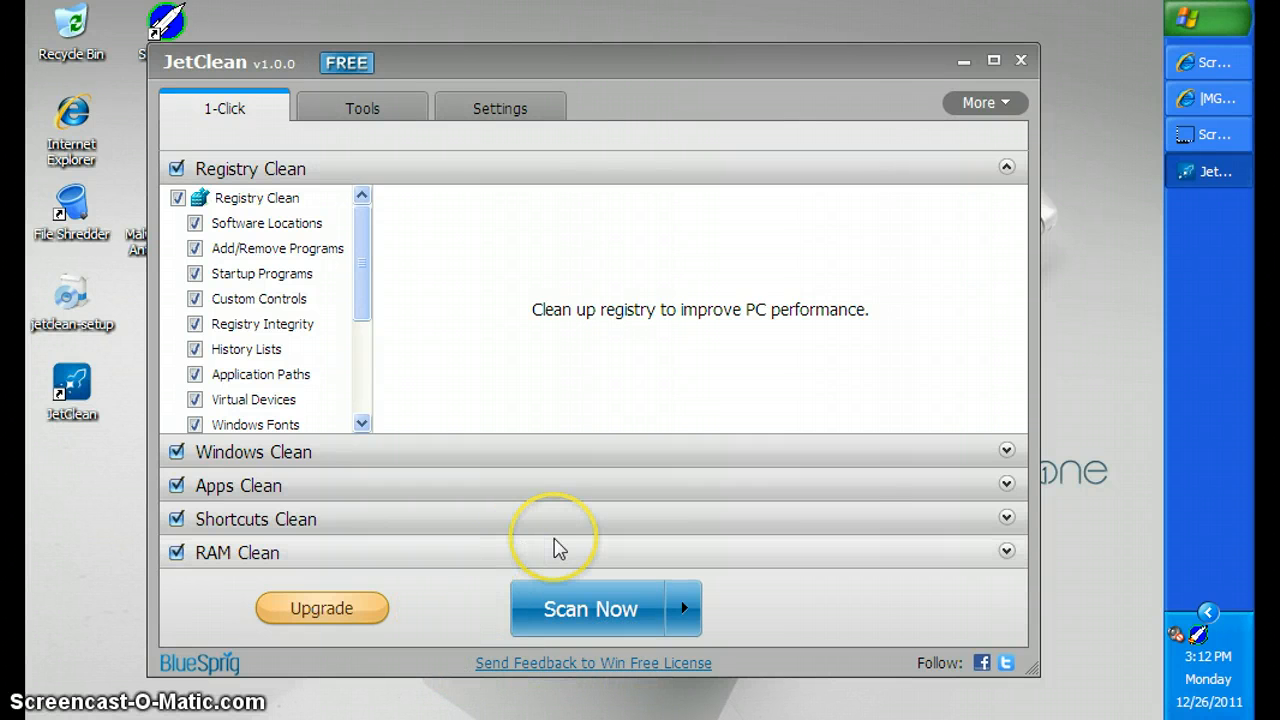
mouse_move(452, 678)
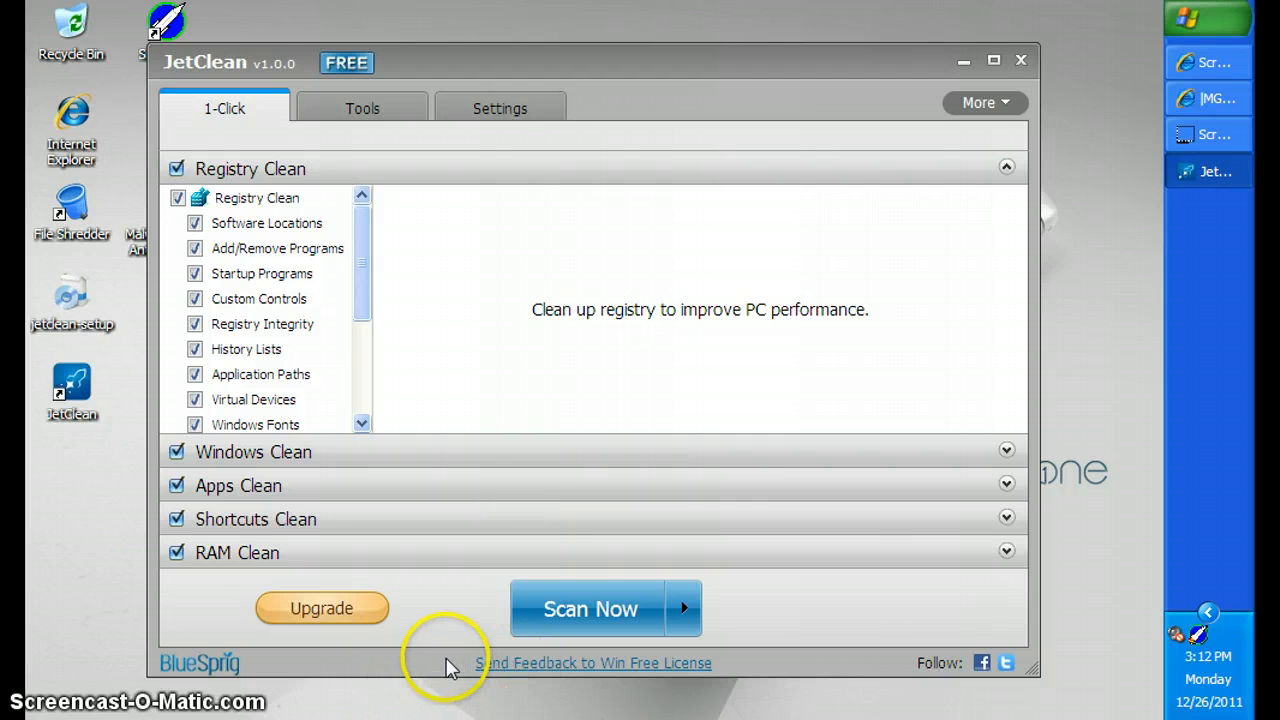
mouse_move(984, 103)
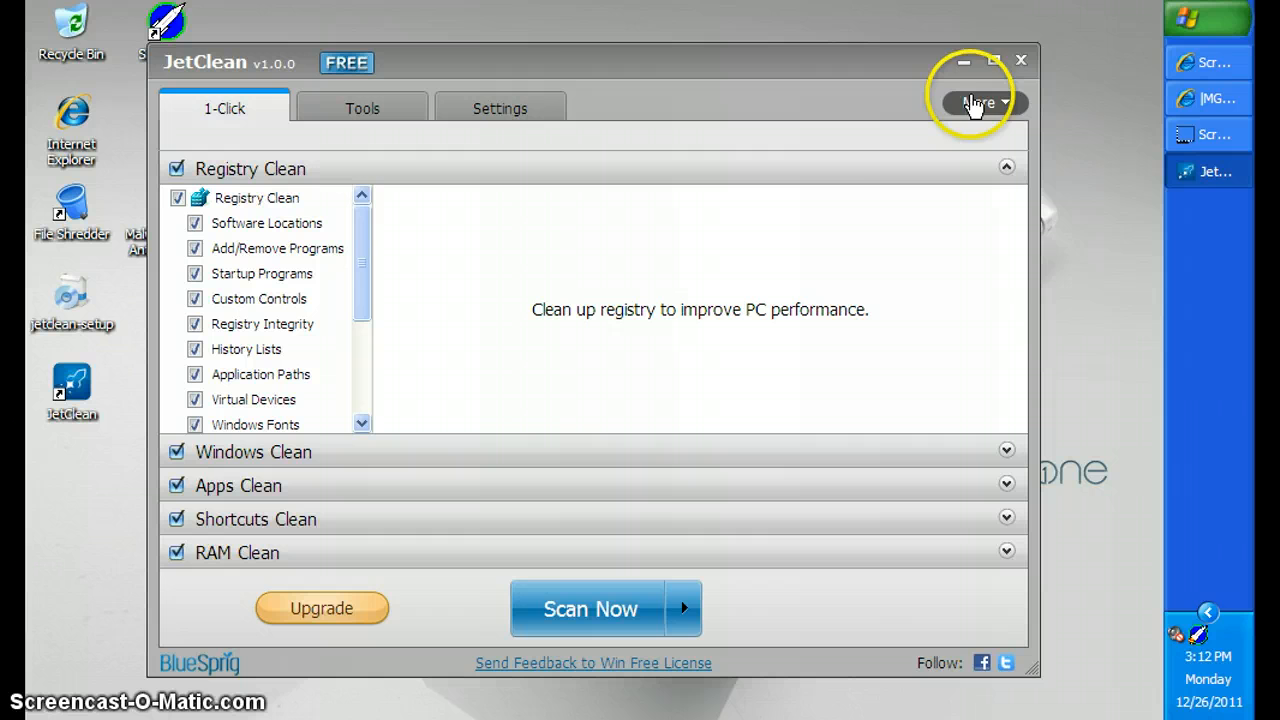
click(979, 103)
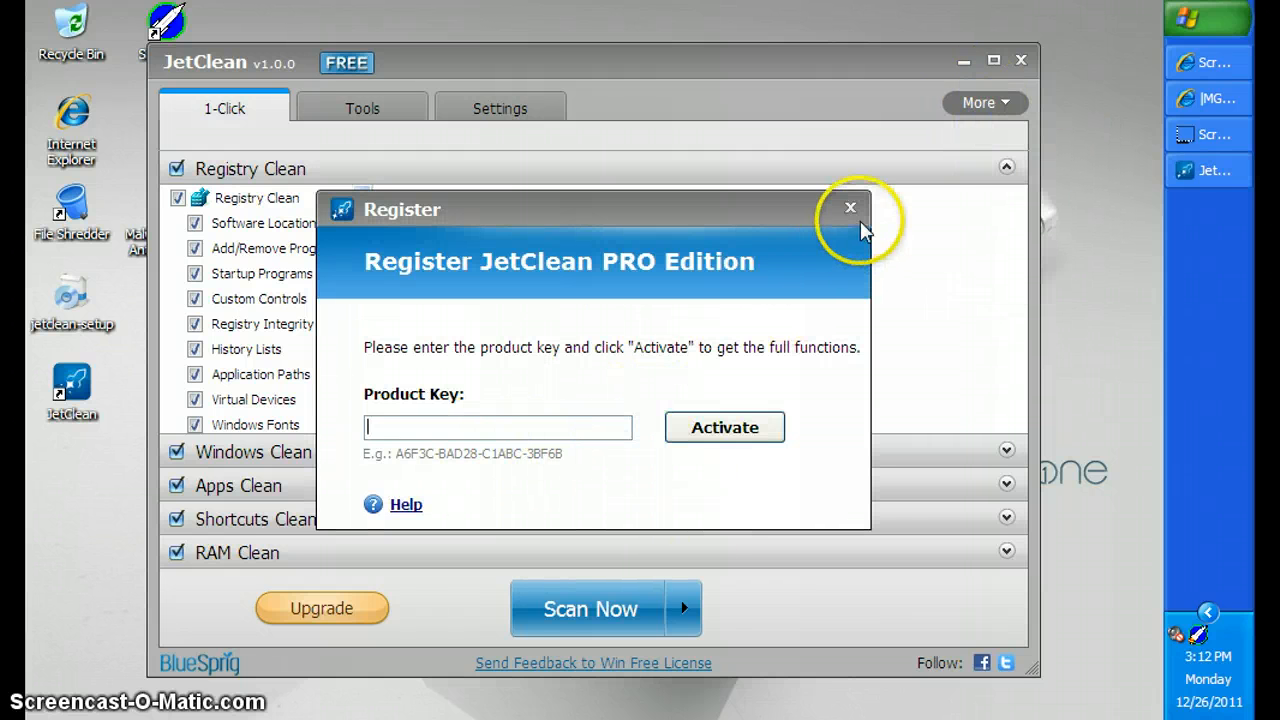
click(850, 207)
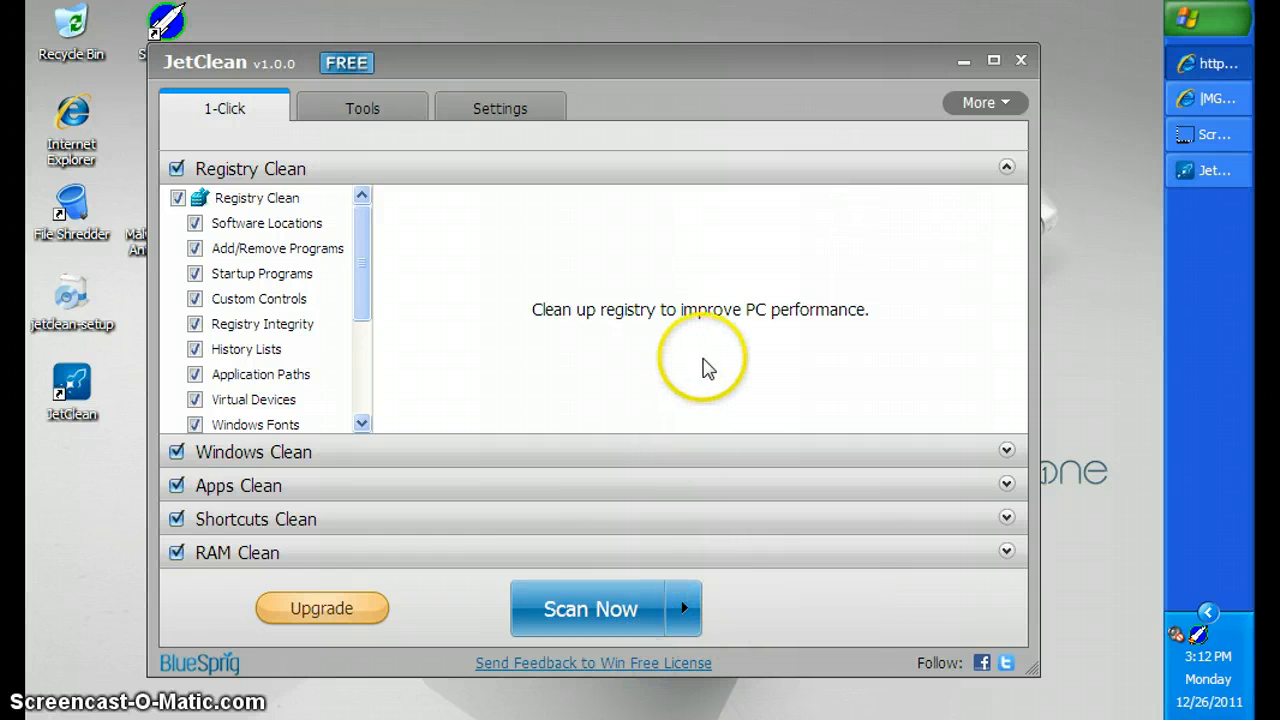
mouse_move(1085, 18)
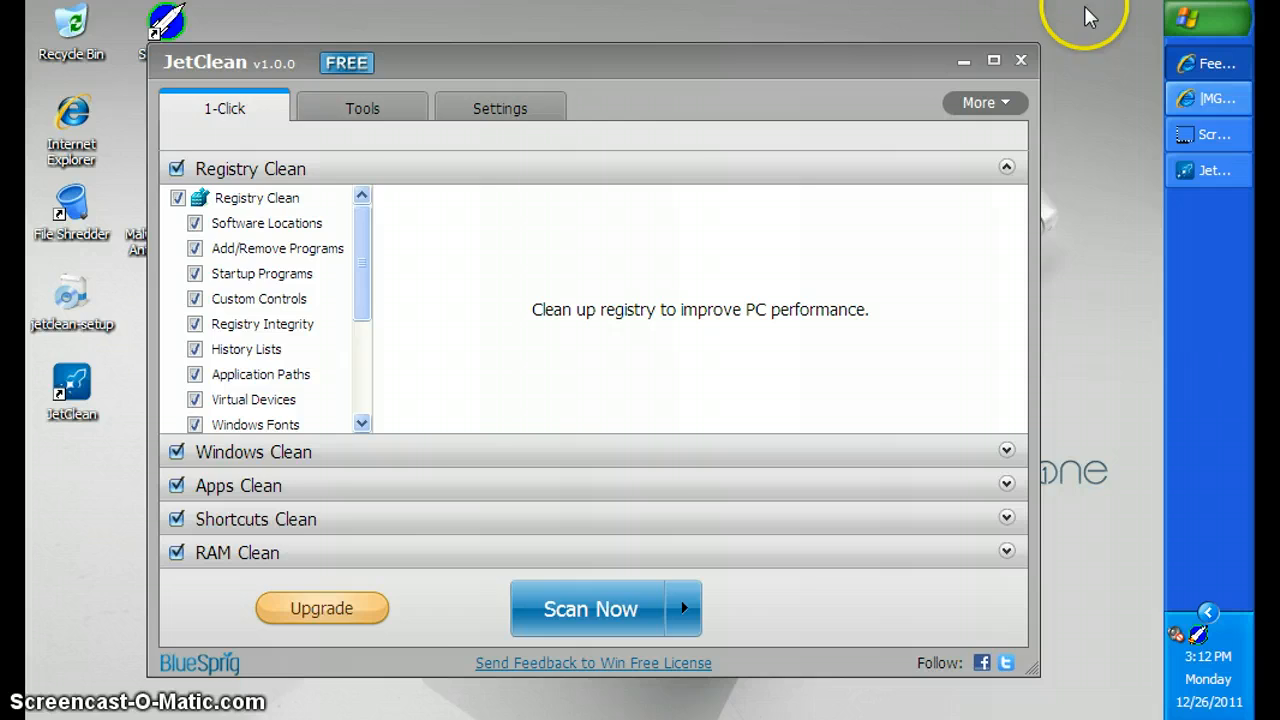
- Scroll the BlueSprig Feedback form and keep JetClean in the Product dropdown
click(593, 662)
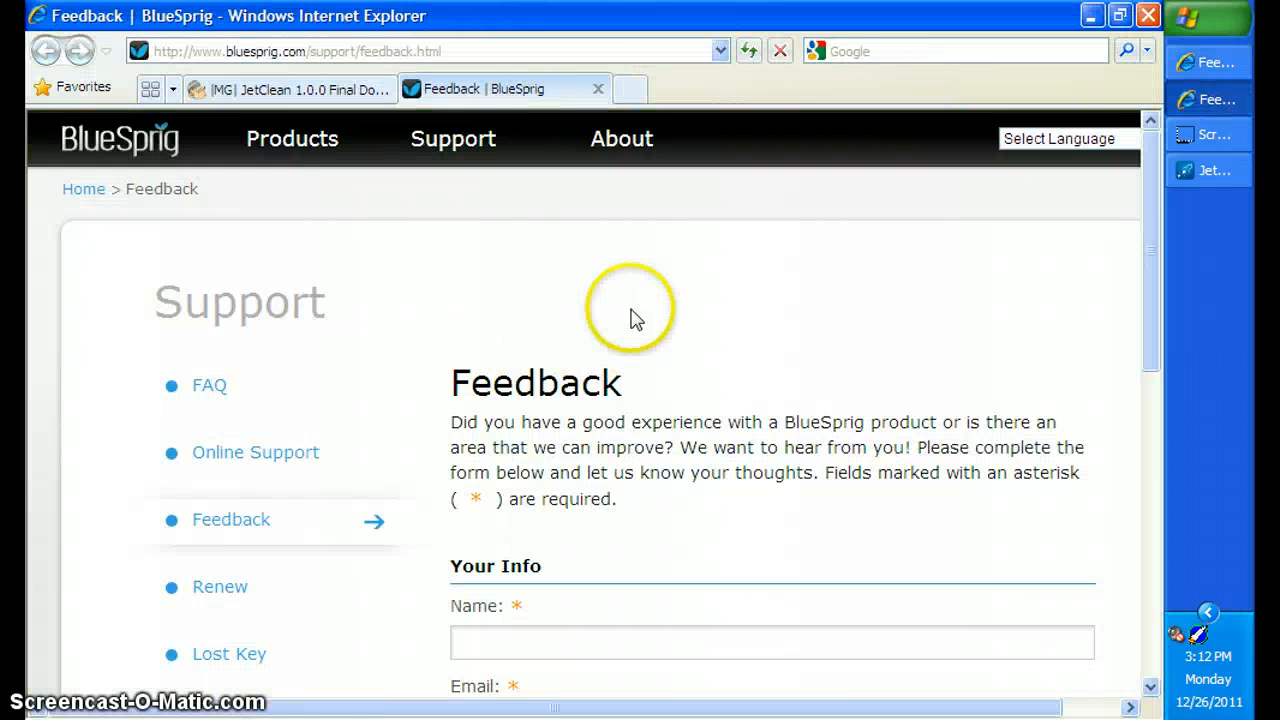
scroll(down, 3)
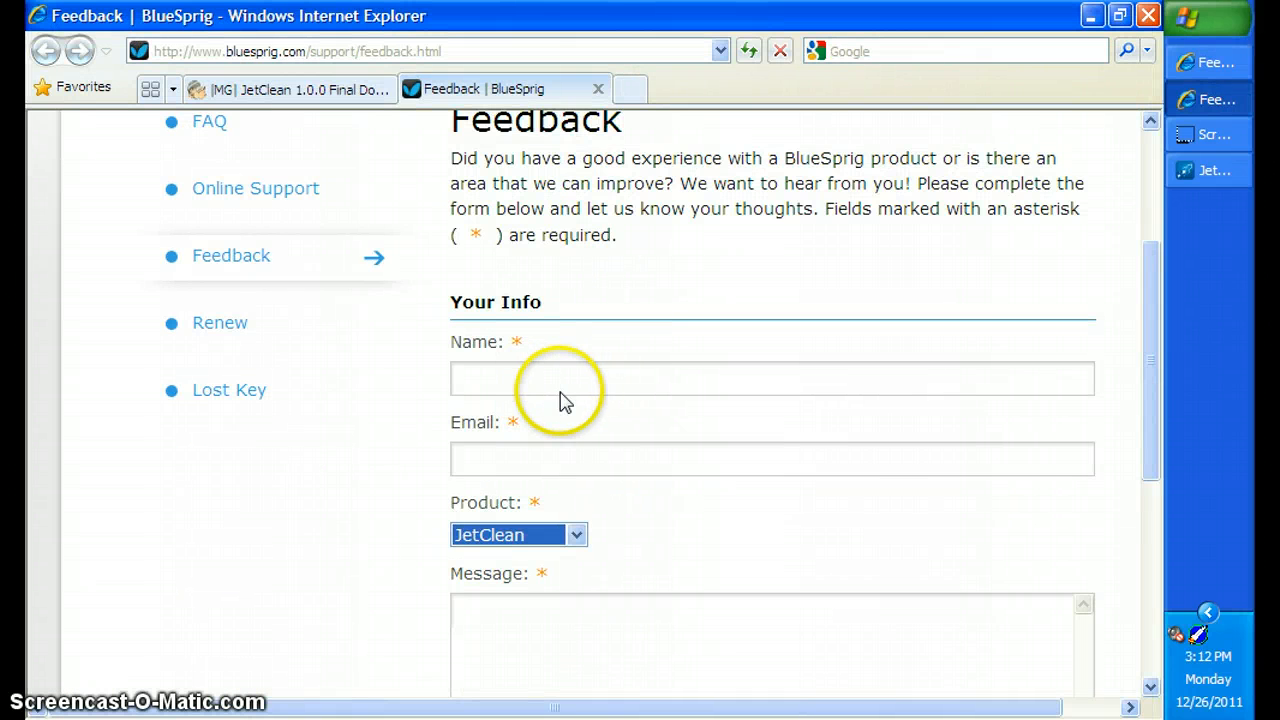
scroll(down, 3)
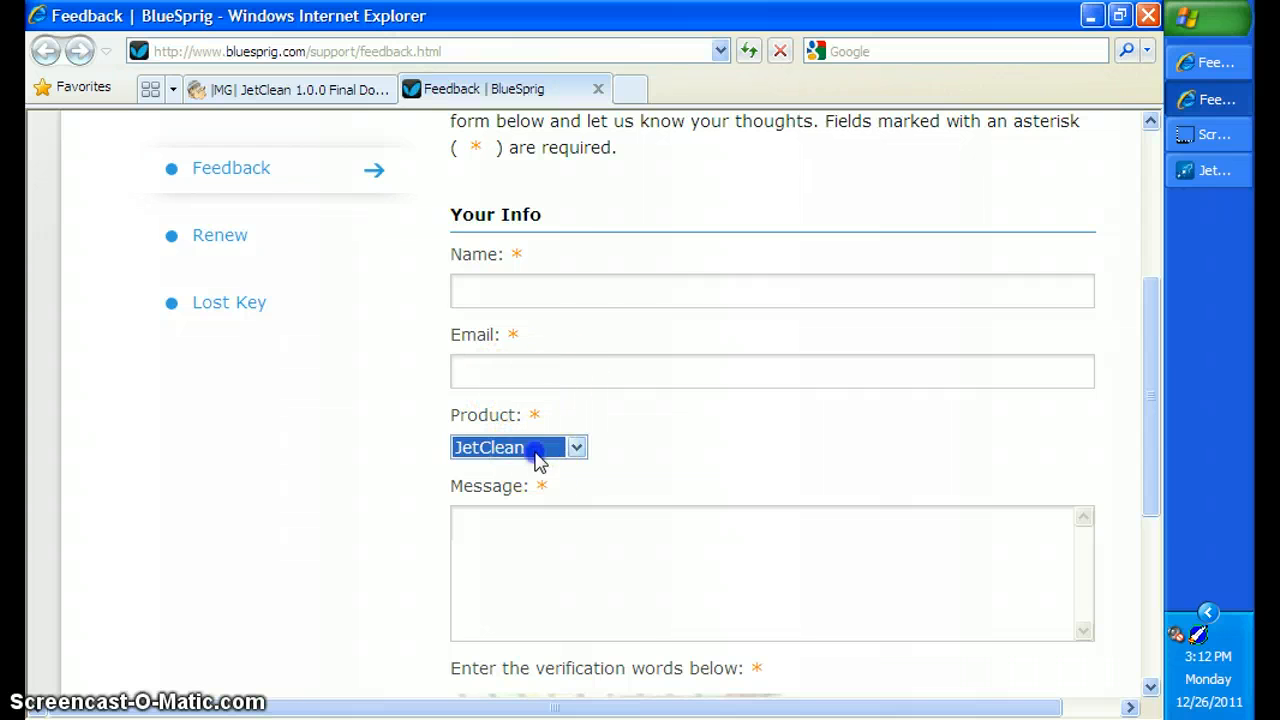
click(576, 447)
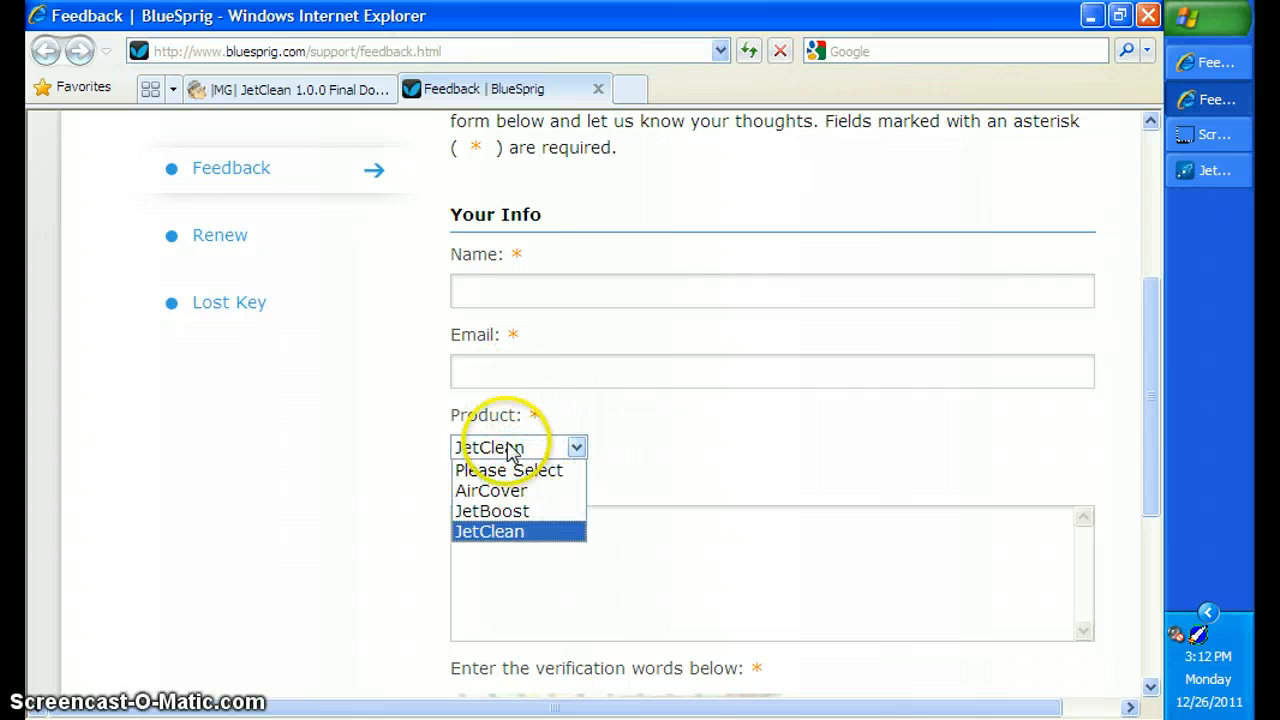
mouse_move(640, 475)
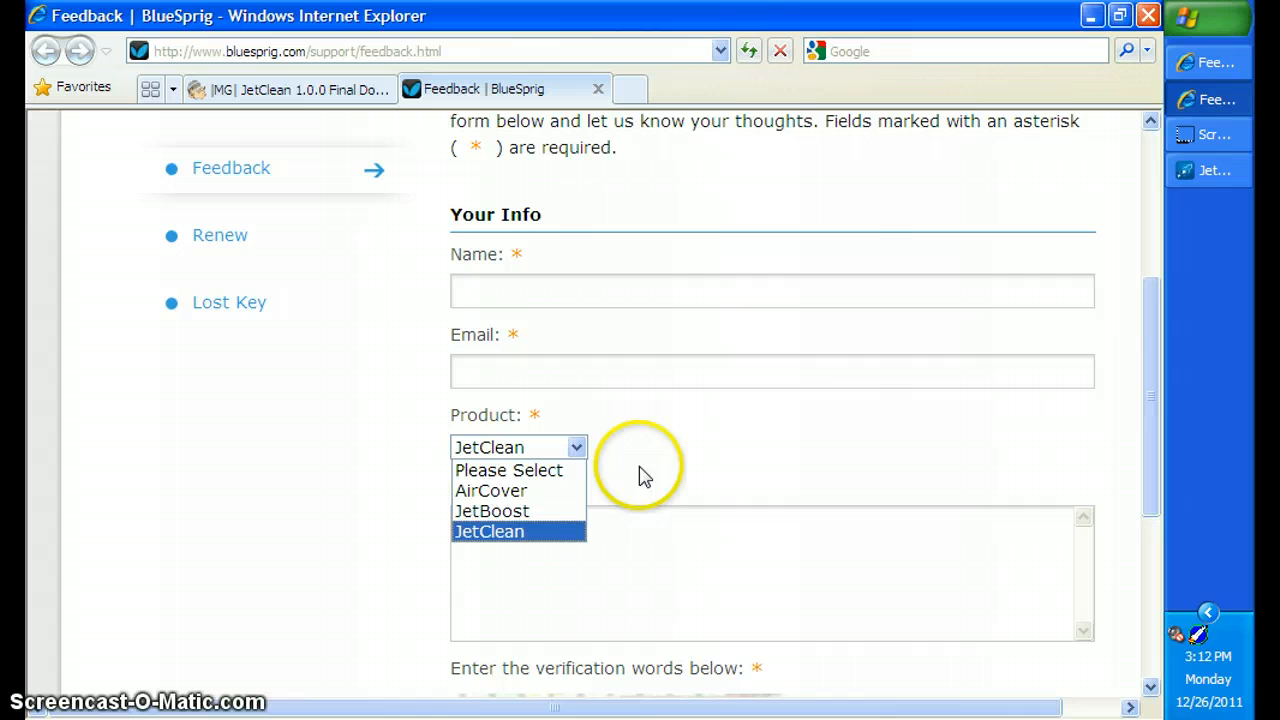
click(489, 531)
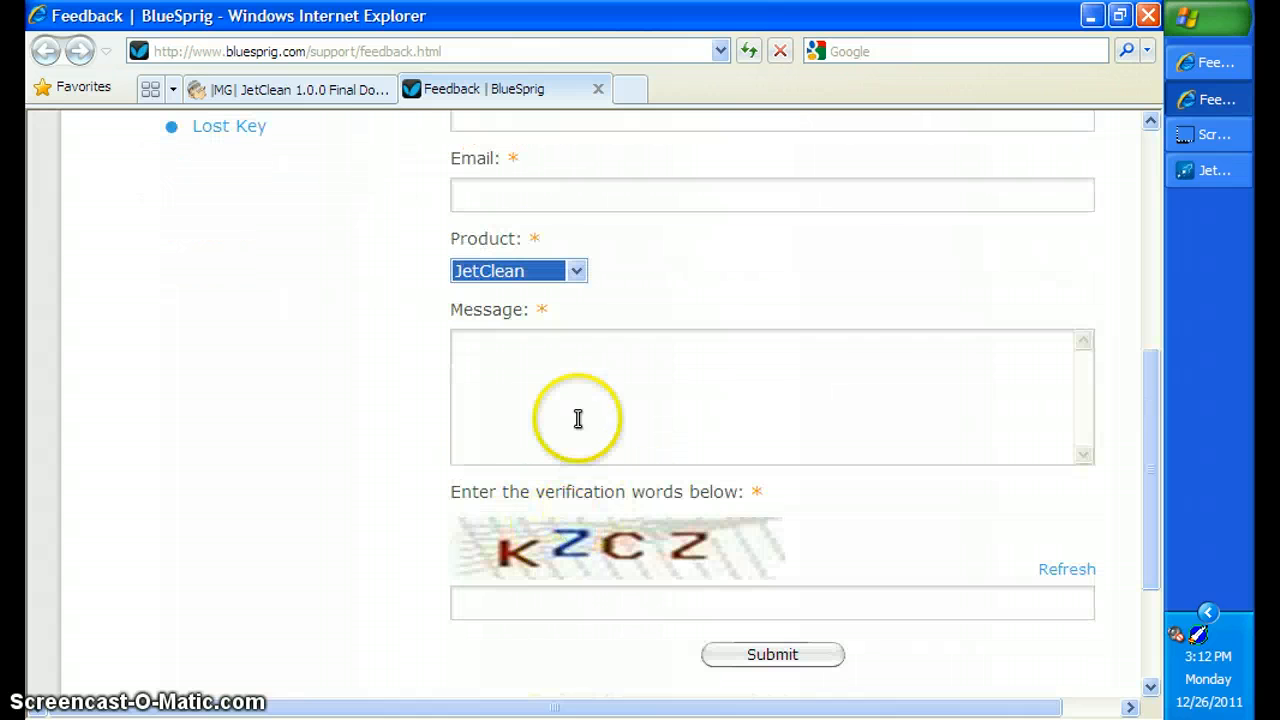
mouse_move(690, 385)
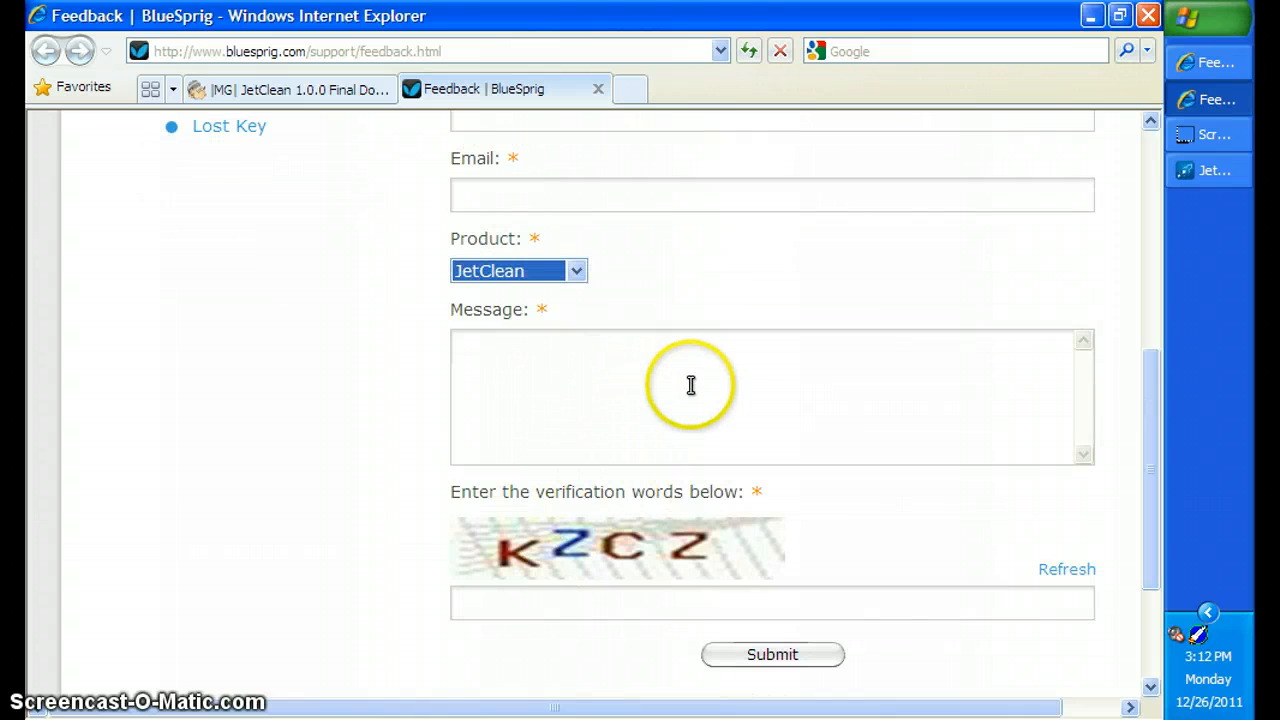
scroll(down, 3)
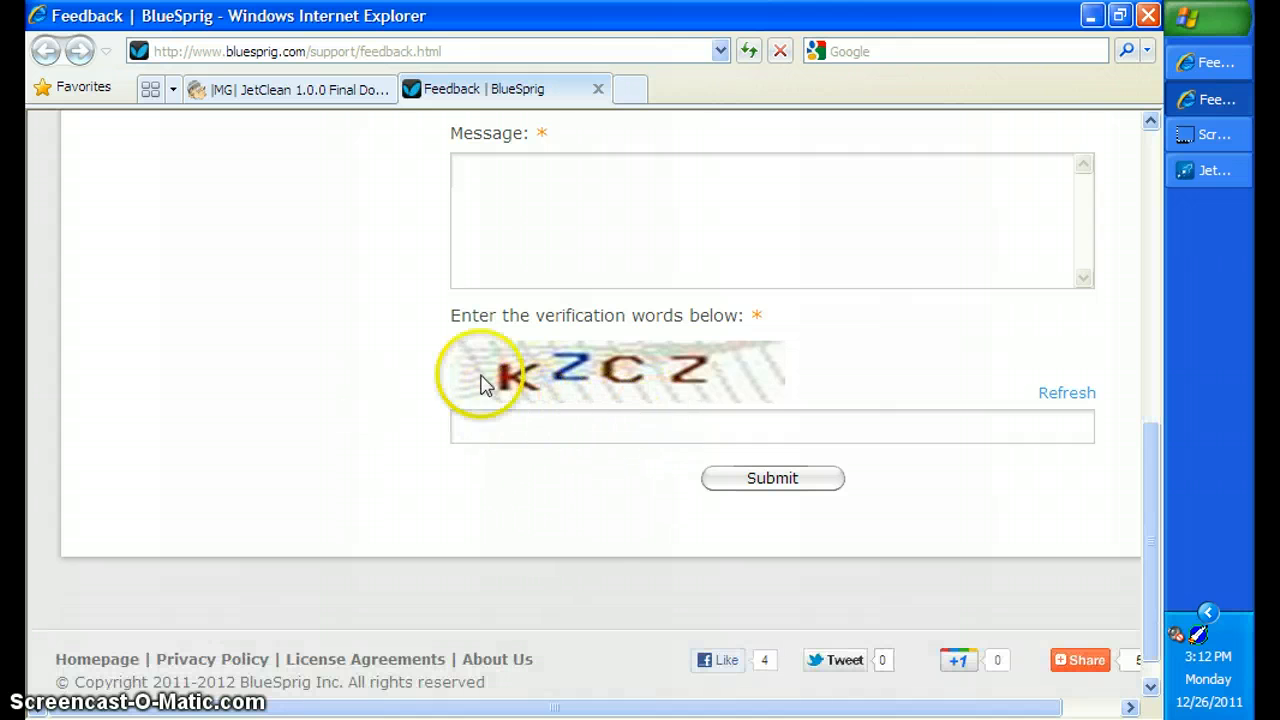
mouse_move(630, 203)
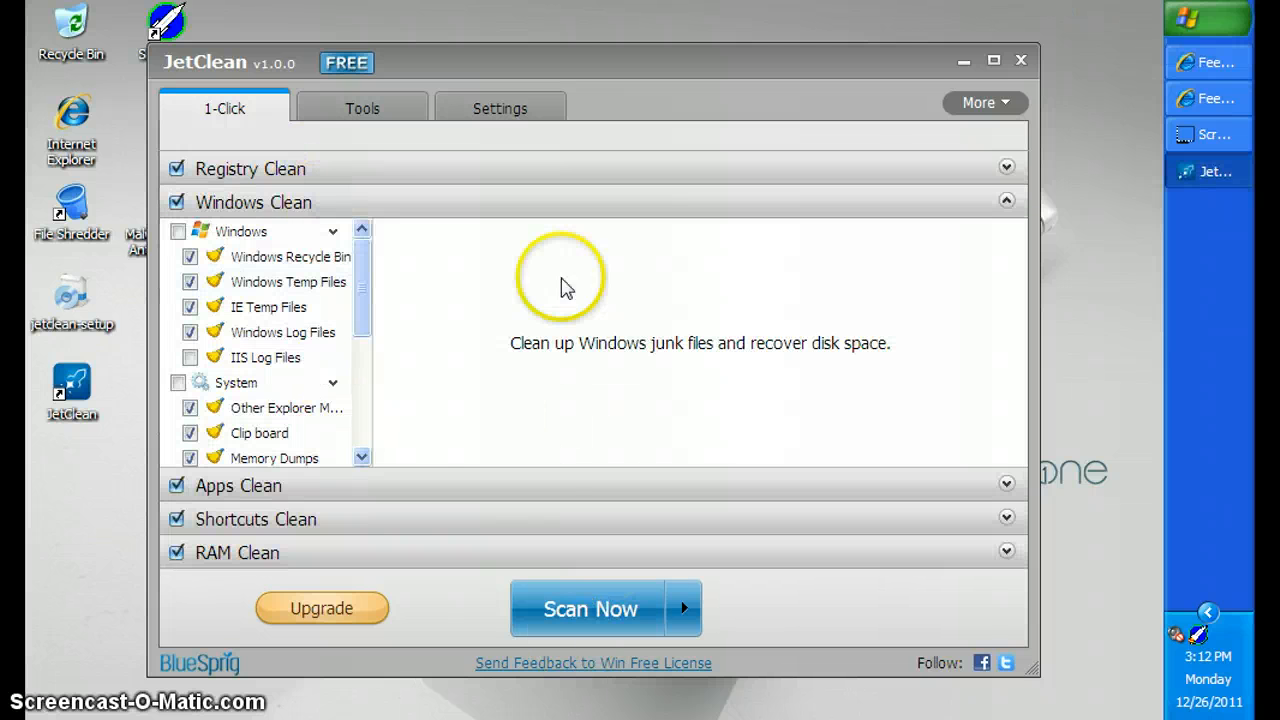
mouse_move(410, 555)
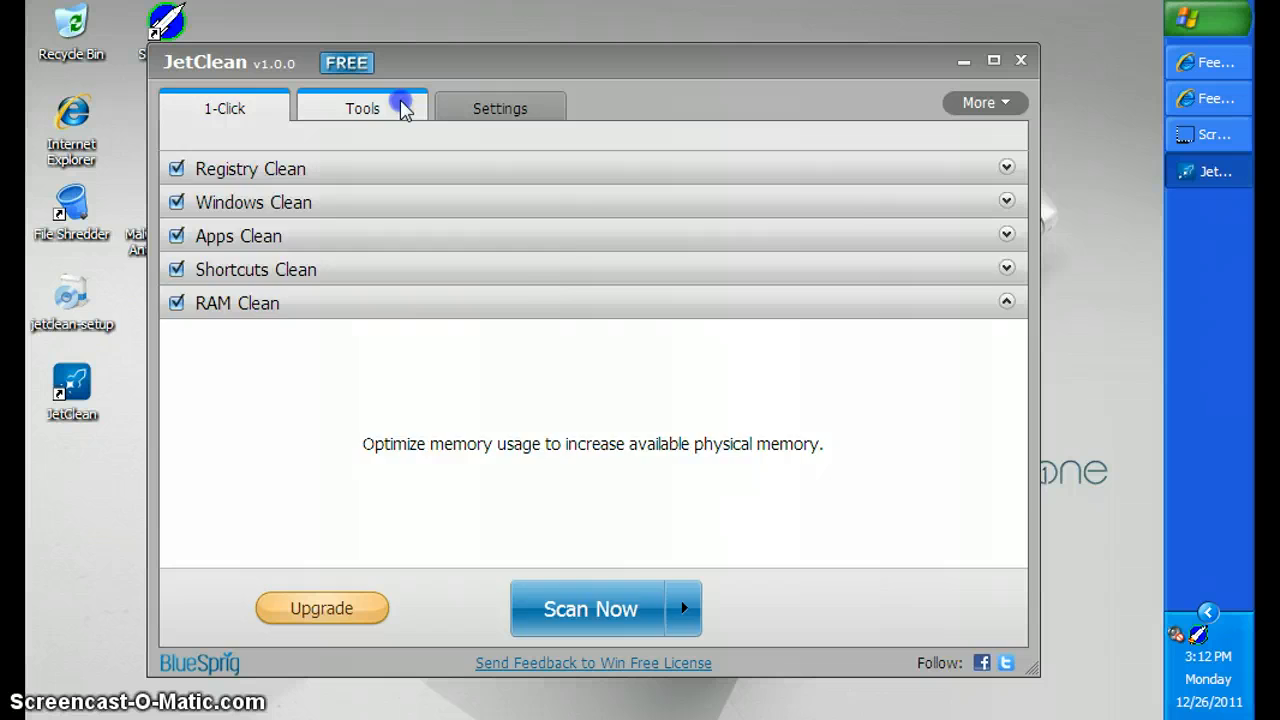
click(362, 108)
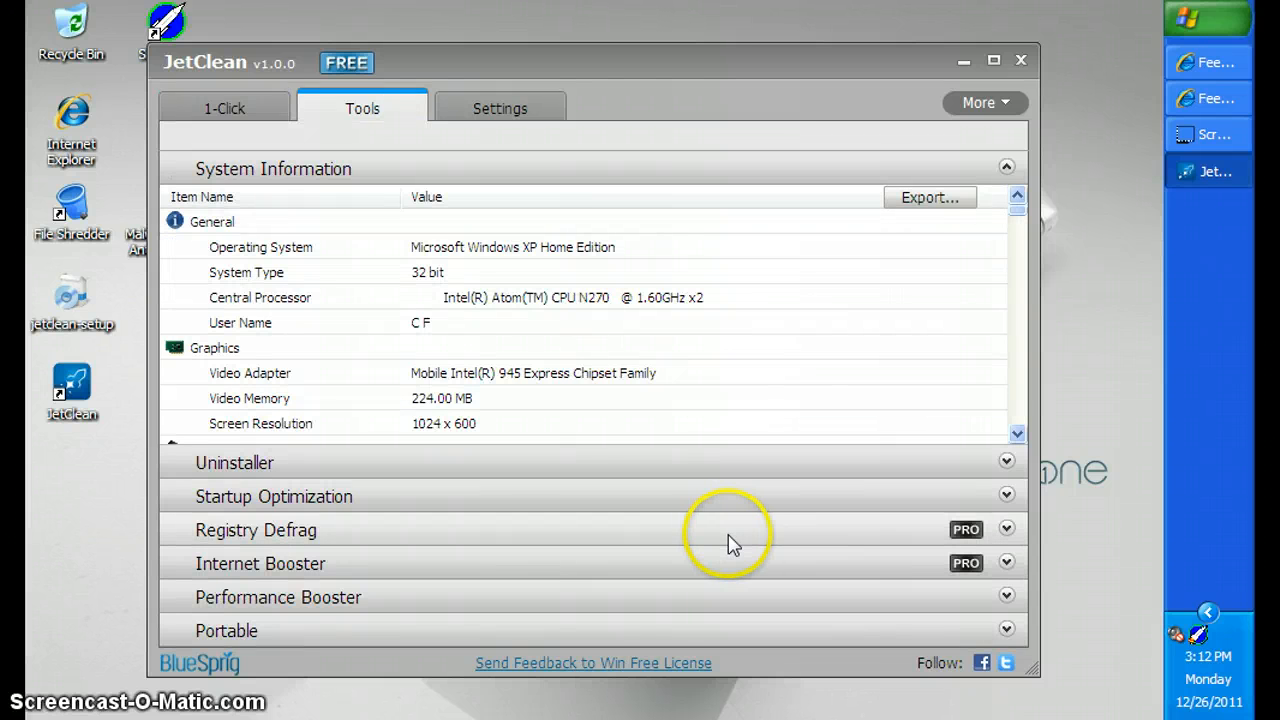
mouse_move(388, 553)
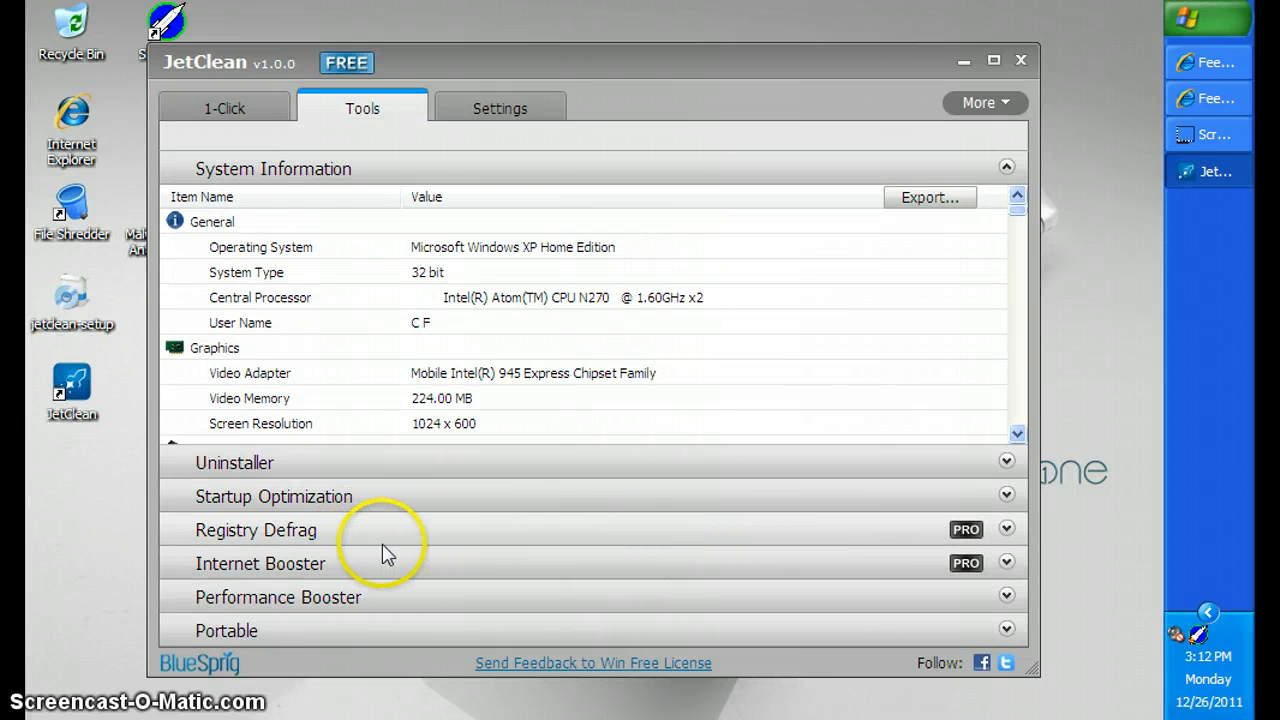
mouse_move(405, 597)
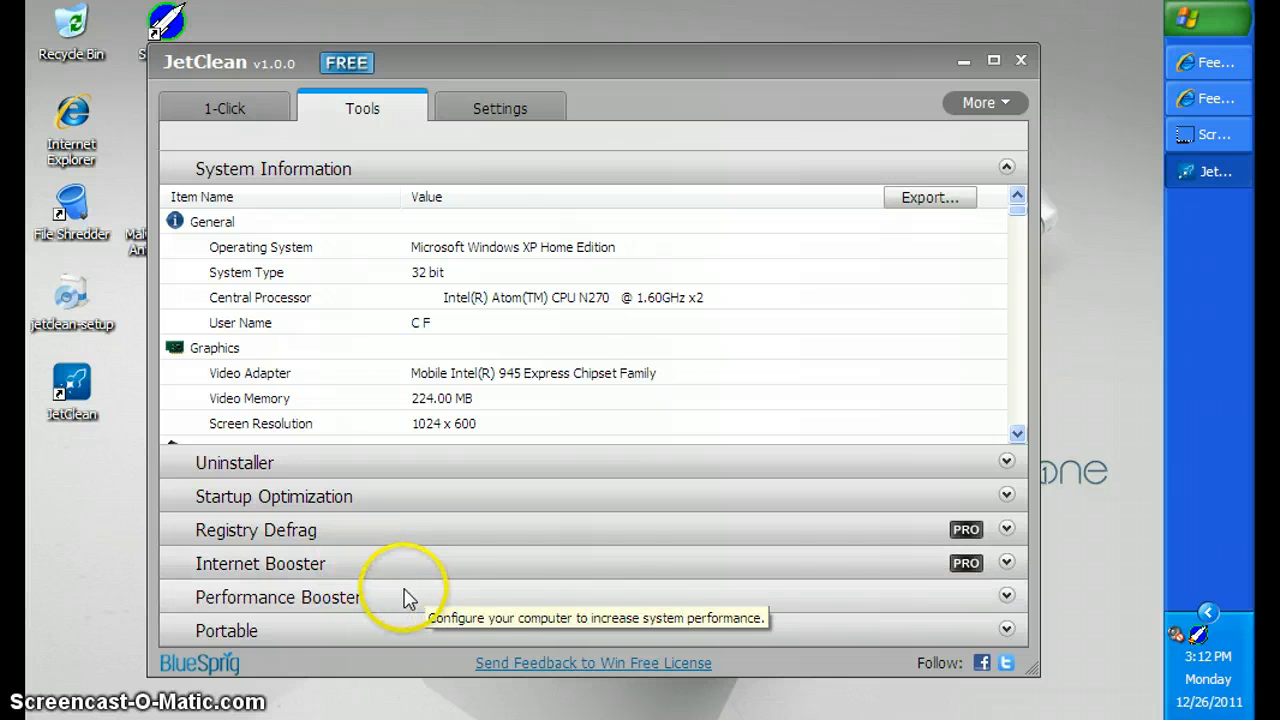
mouse_move(463, 580)
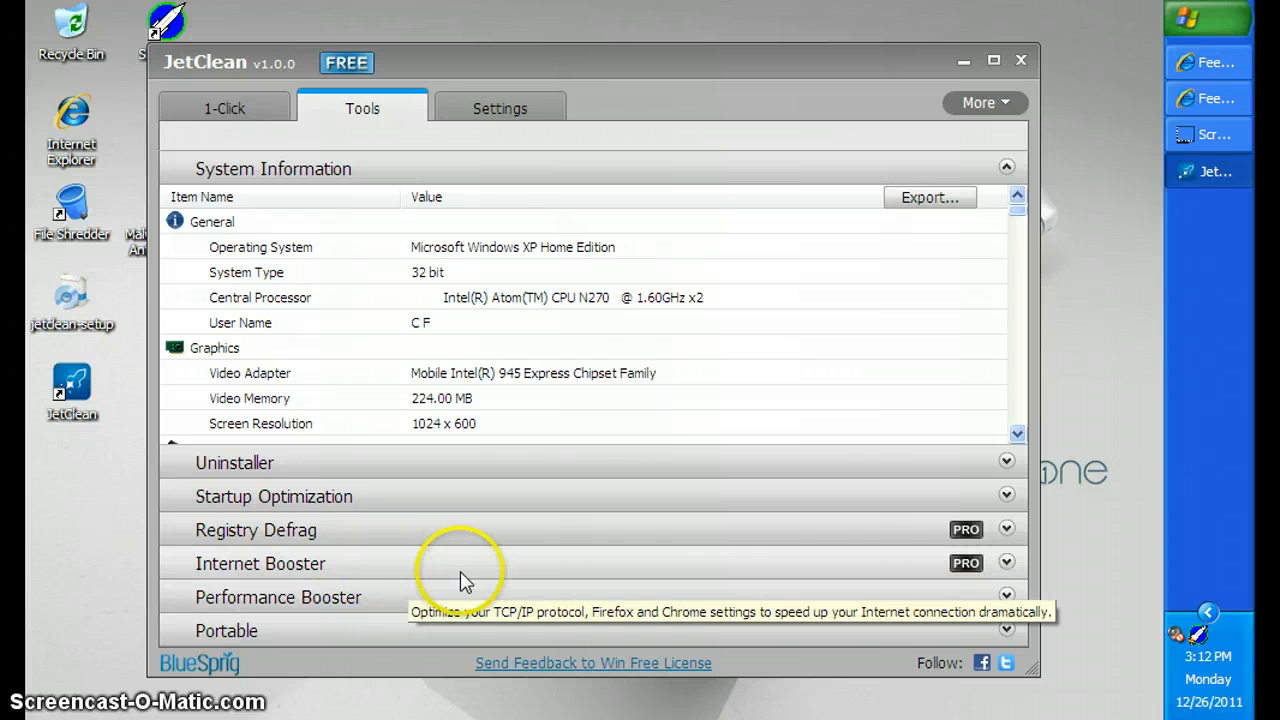
mouse_move(750, 560)
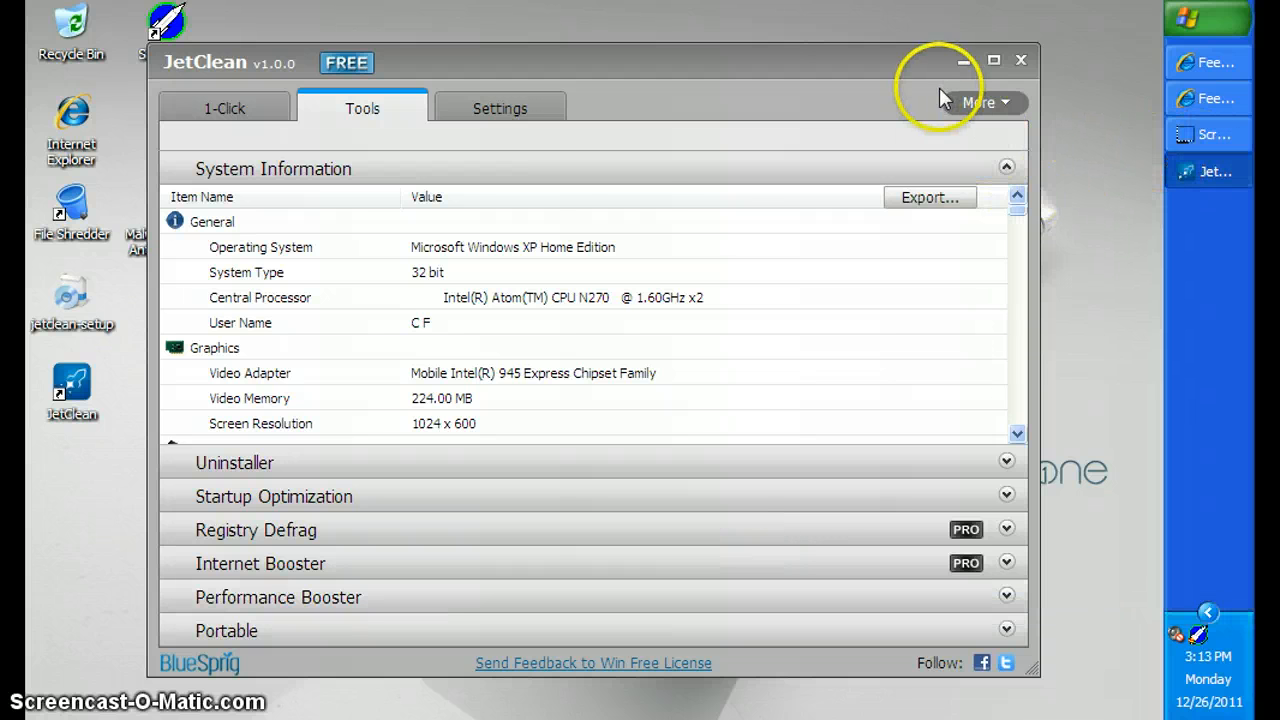
mouse_move(250, 108)
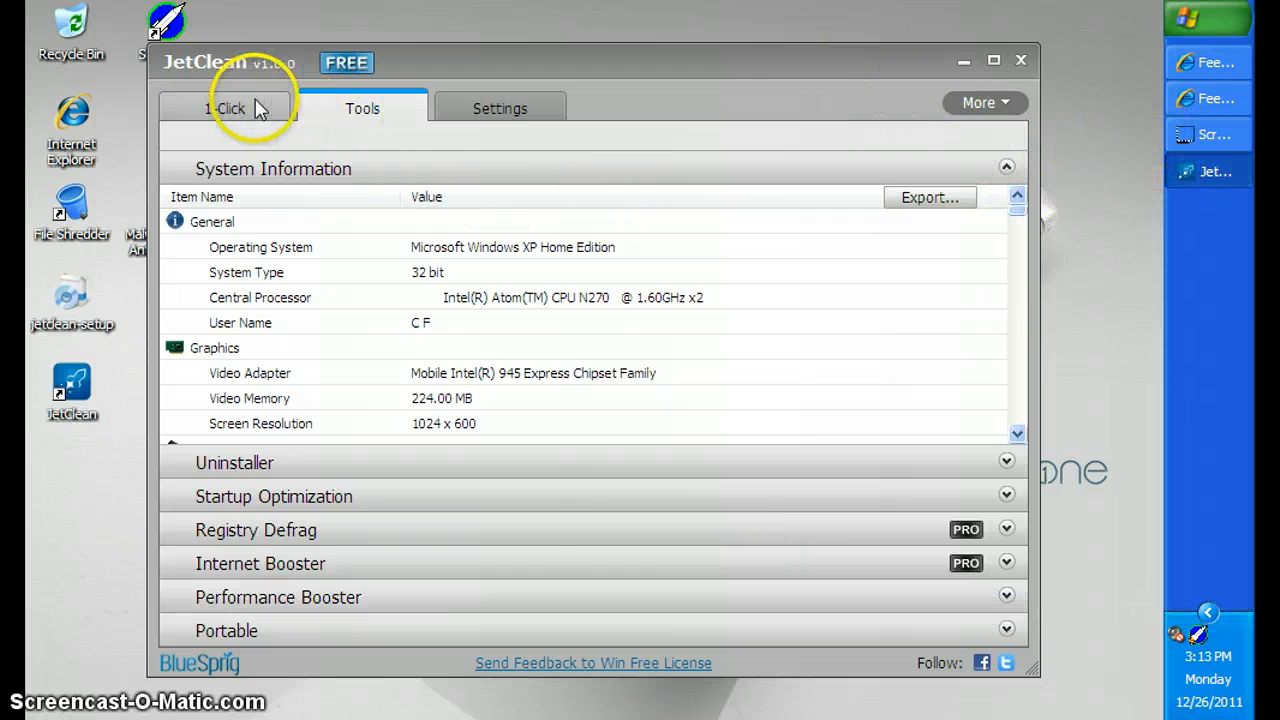
click(224, 108)
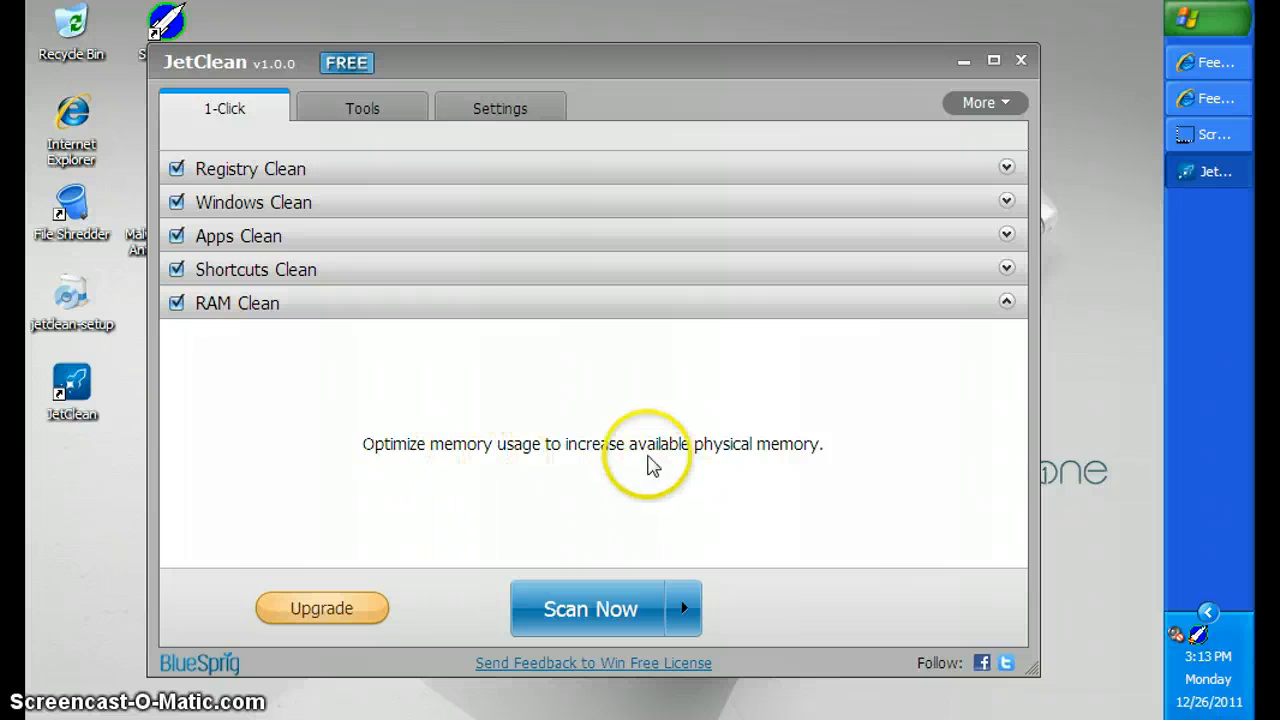
mouse_move(1209, 180)
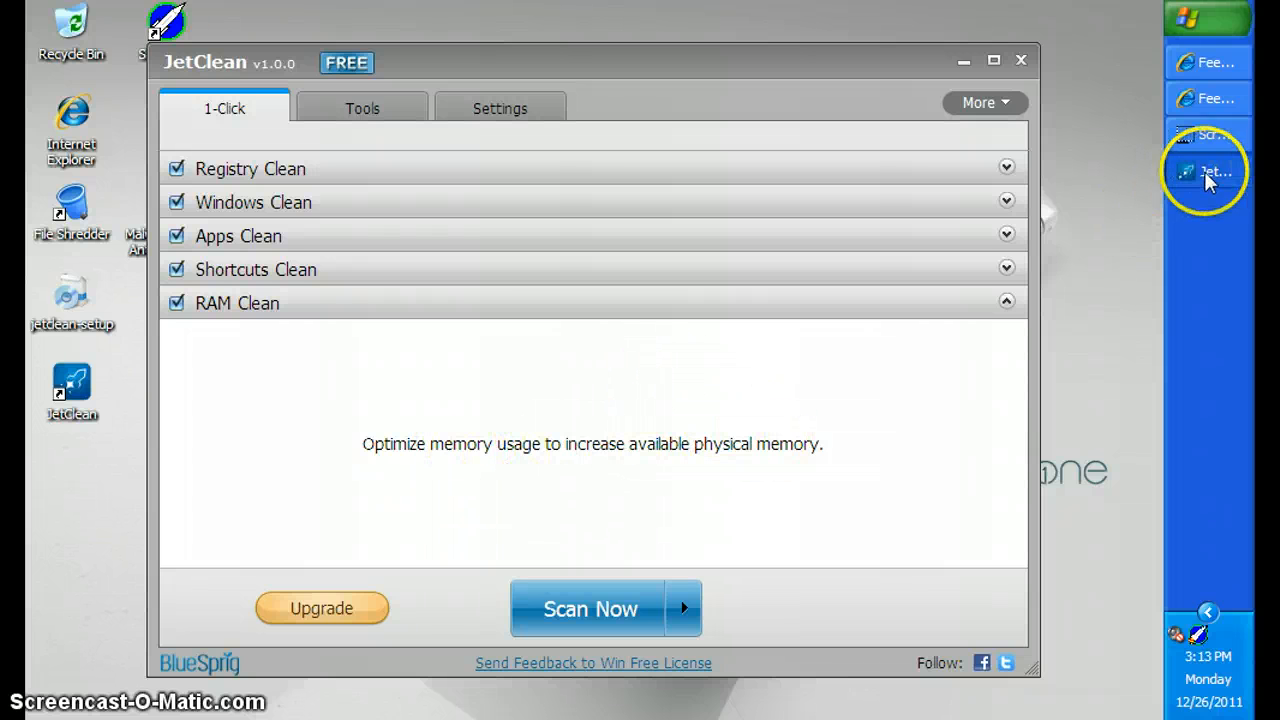
mouse_move(1200, 135)
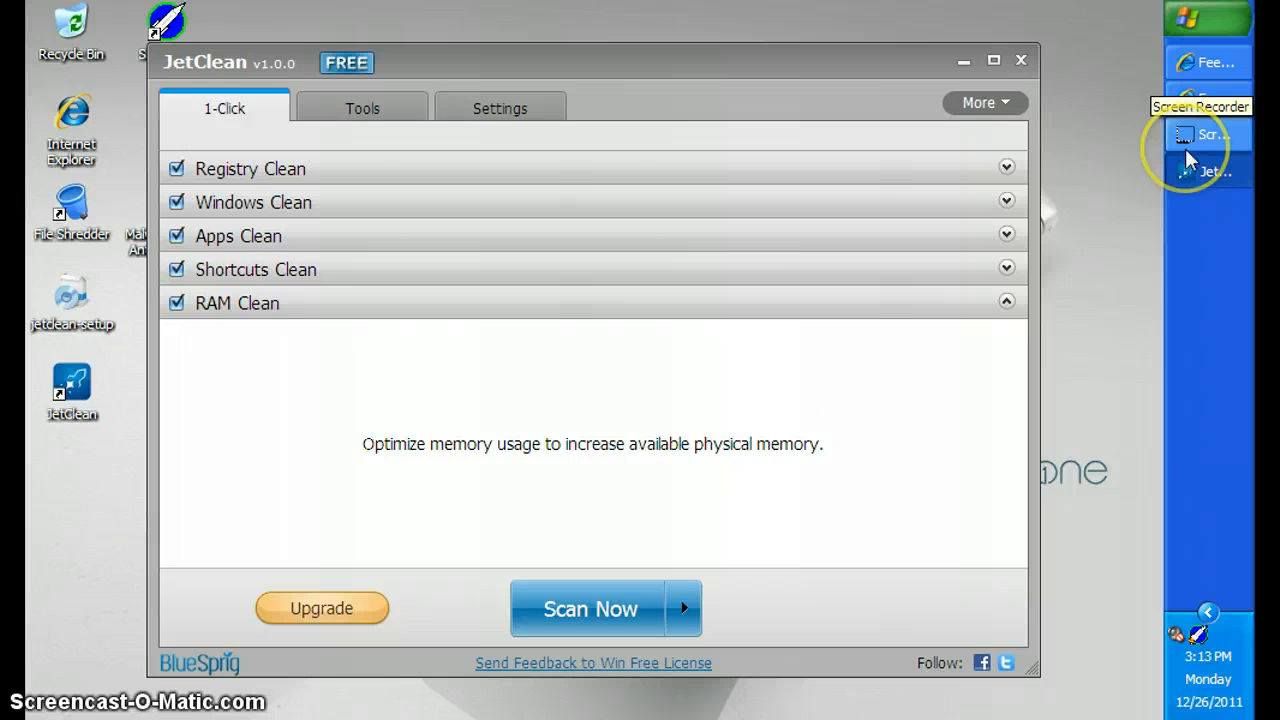